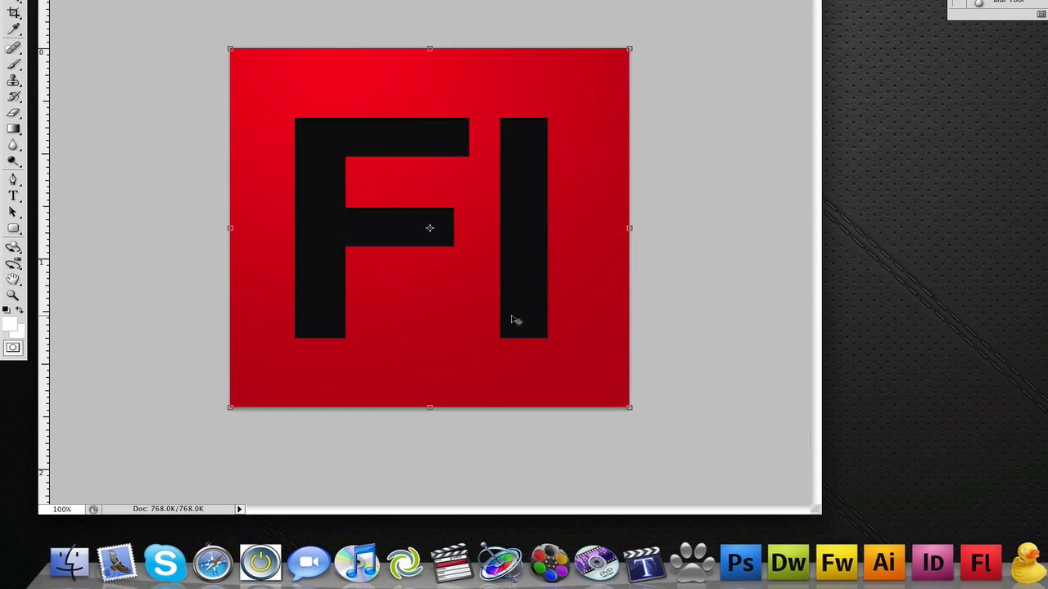
{"action": "mouse_move", "coordinate": [551, 321]}
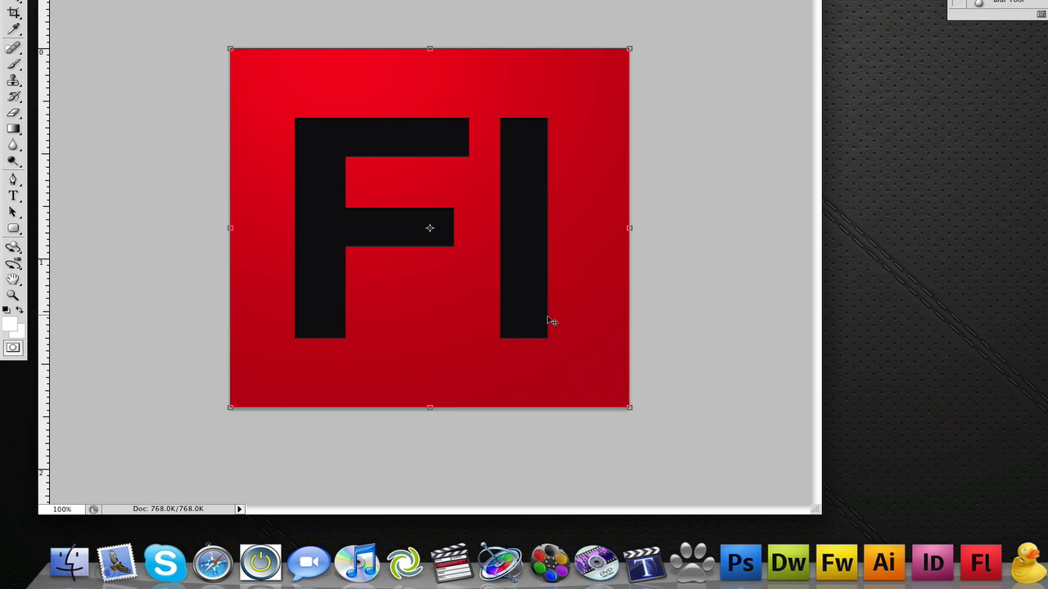
Step: Create a new white 512×512-pixel document at 300 ppi
{"action": "left_click_drag", "start_coordinate": [553, 322], "coordinate": [508, 309]}
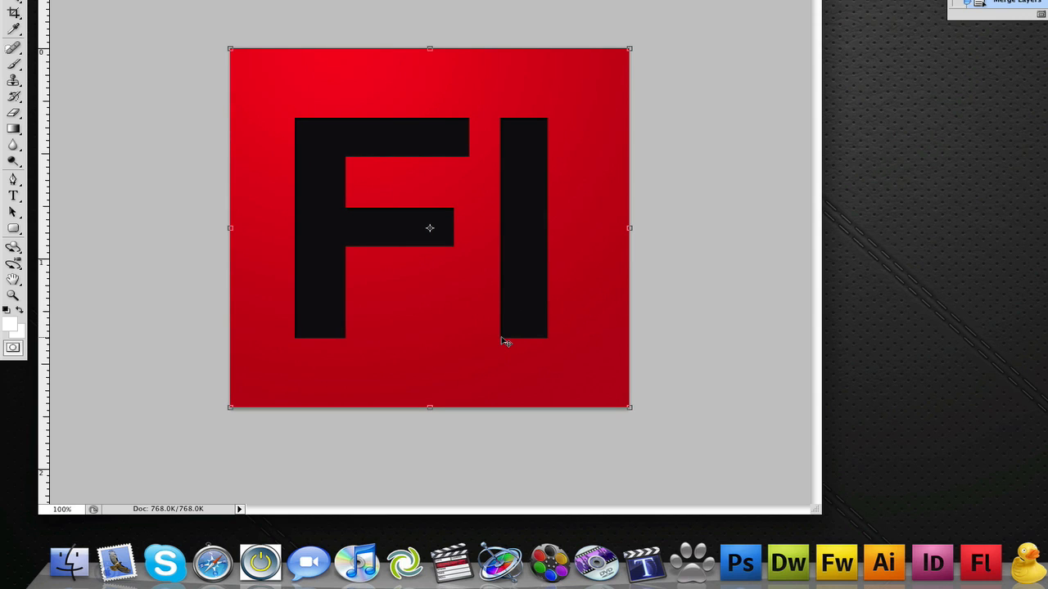
{"action": "mouse_move", "coordinate": [584, 459]}
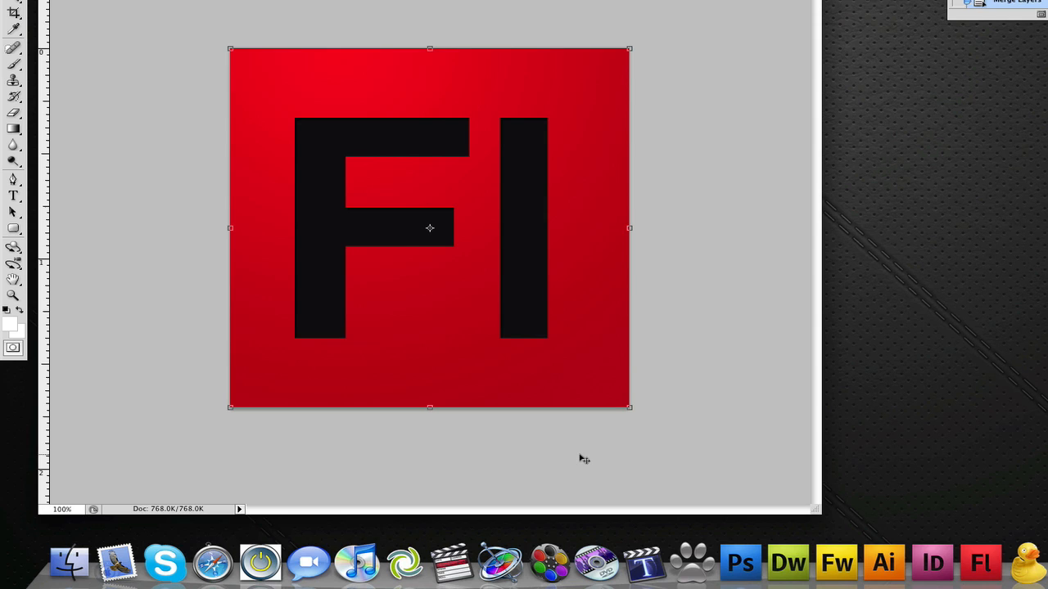
{"action": "left_click", "coordinate": [124, 8]}
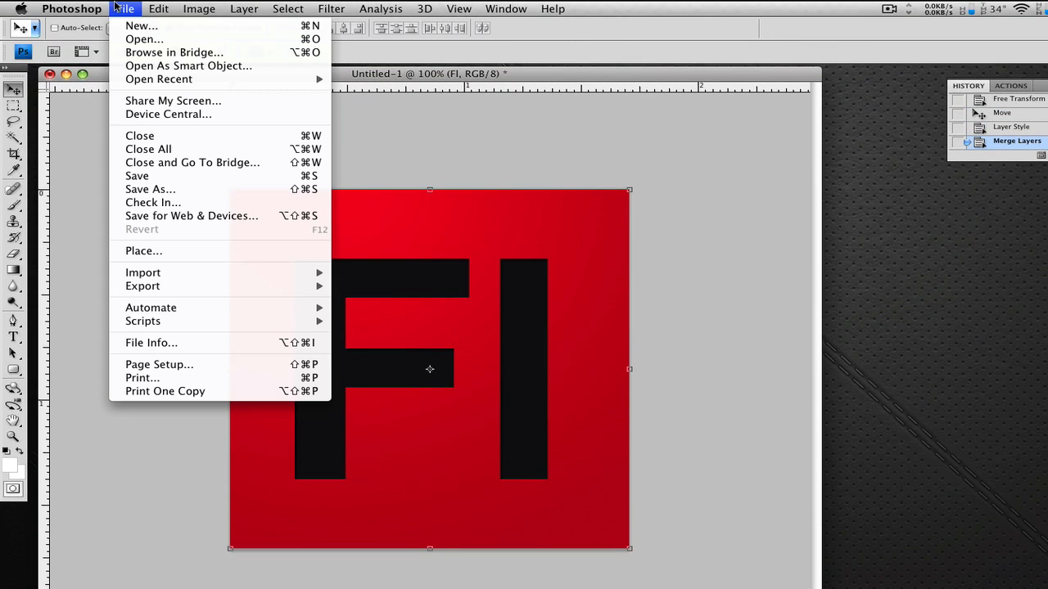
{"action": "left_click", "coordinate": [141, 25]}
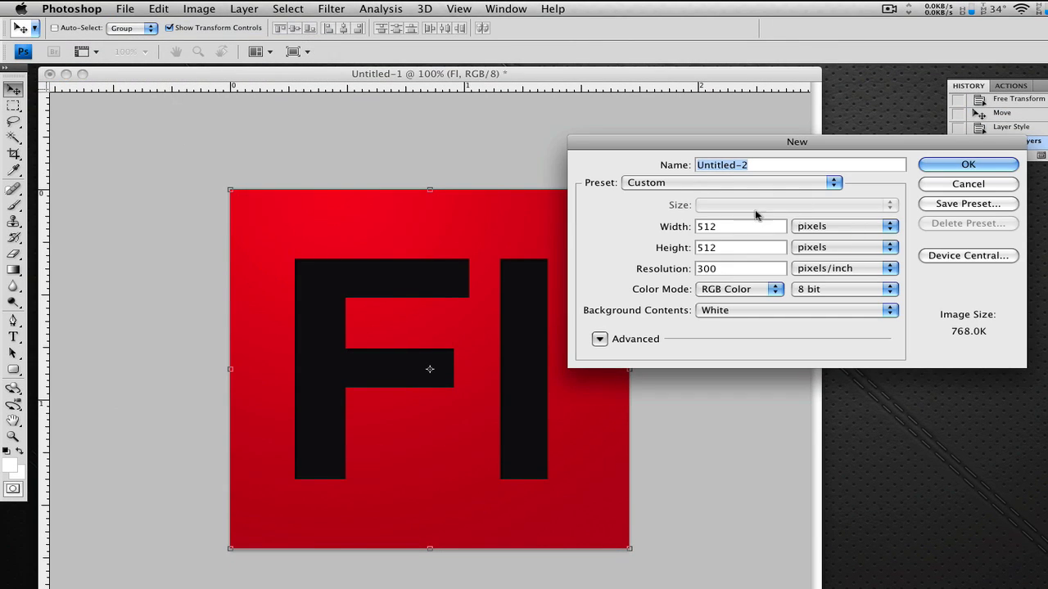
{"action": "mouse_move", "coordinate": [808, 250]}
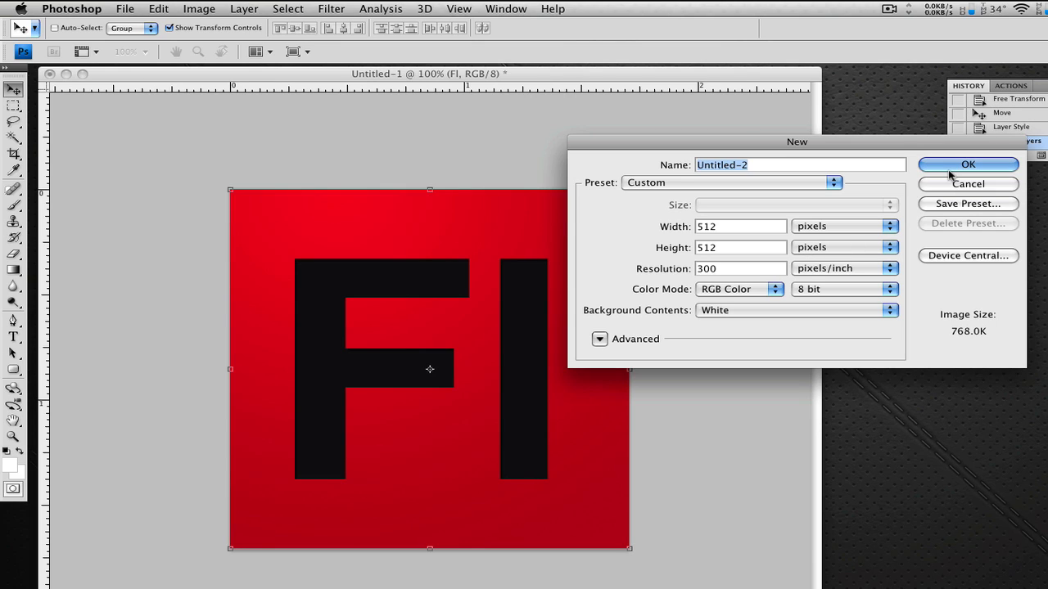
{"action": "left_click", "coordinate": [968, 164]}
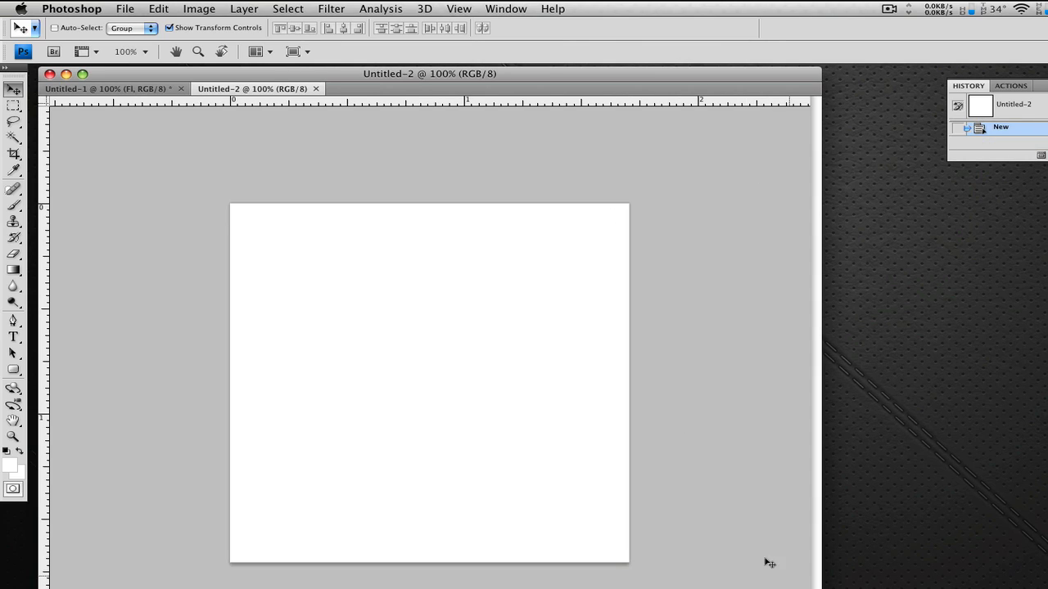
{"action": "mouse_move", "coordinate": [512, 523]}
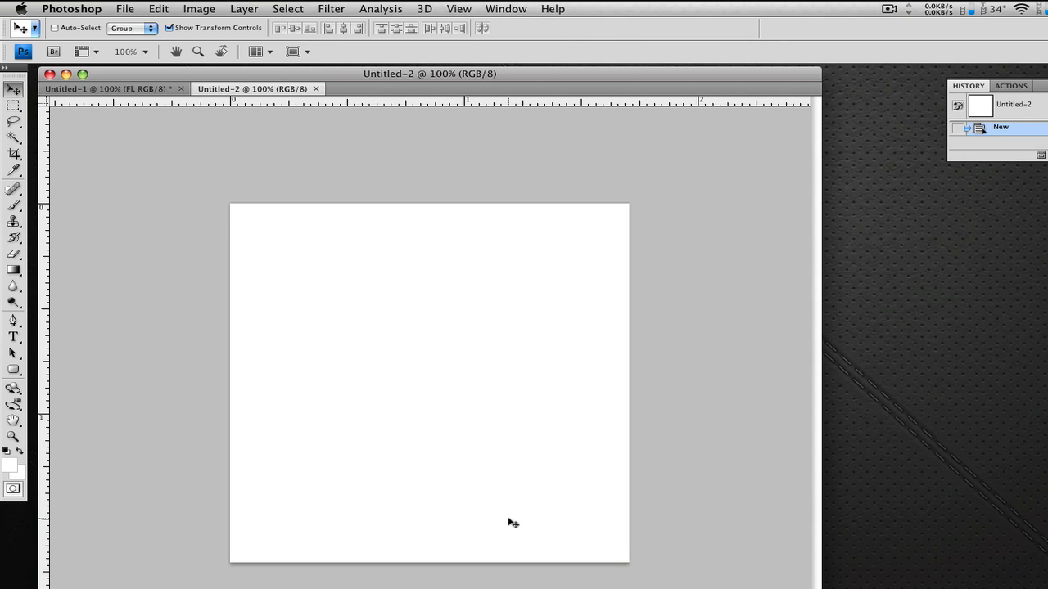
{"action": "mouse_move", "coordinate": [434, 469]}
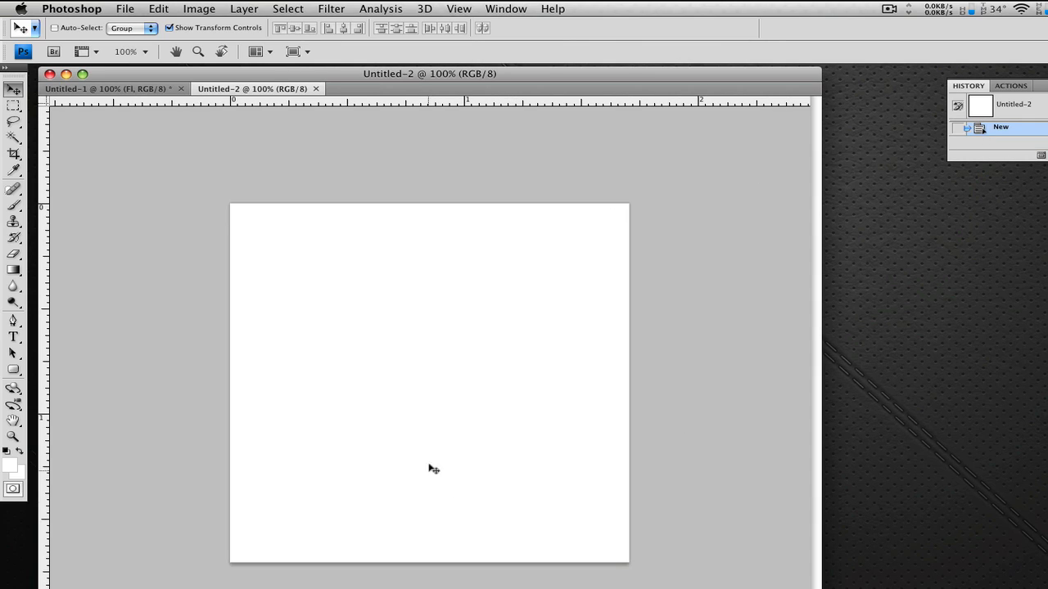
Step: In the Gradient Editor, set one stop to dark red and the other to bright red e50000
{"action": "key", "text": "Tab"}
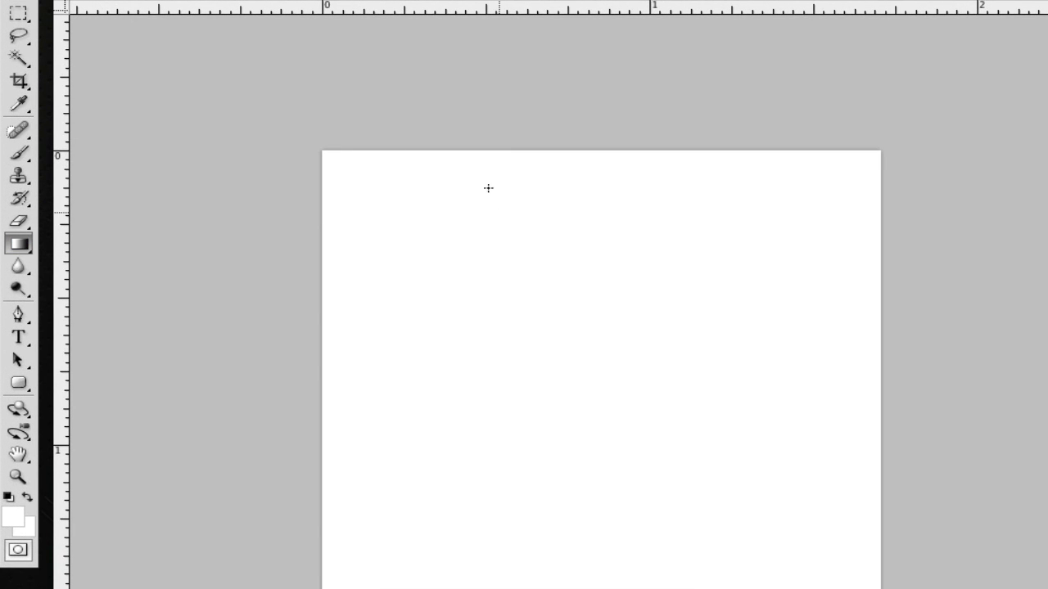
{"action": "mouse_move", "coordinate": [380, 165]}
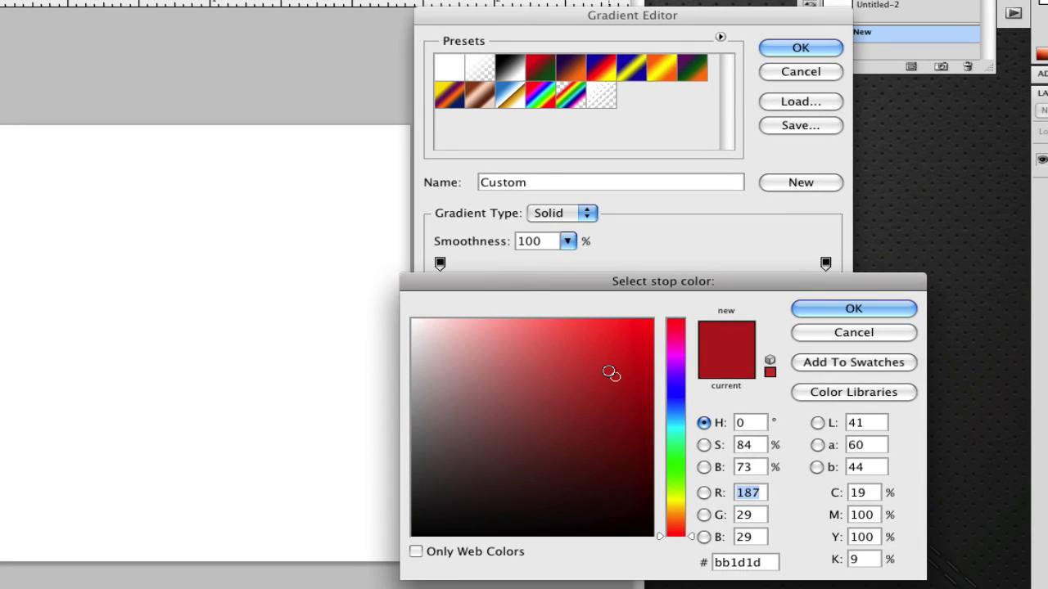
{"action": "left_click", "coordinate": [620, 380]}
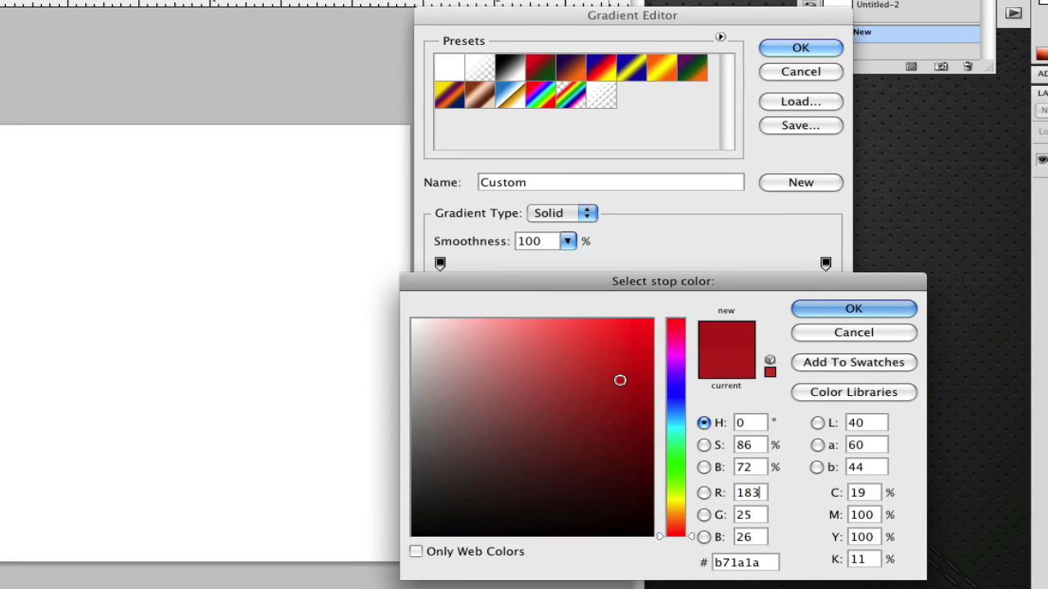
{"action": "left_click", "coordinate": [626, 381]}
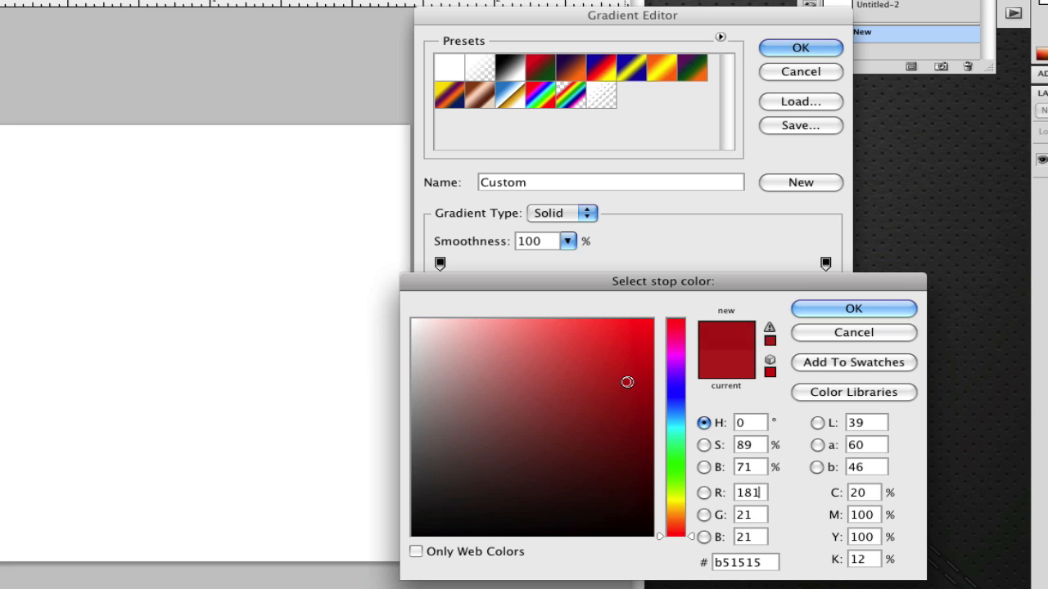
{"action": "left_click", "coordinate": [628, 382]}
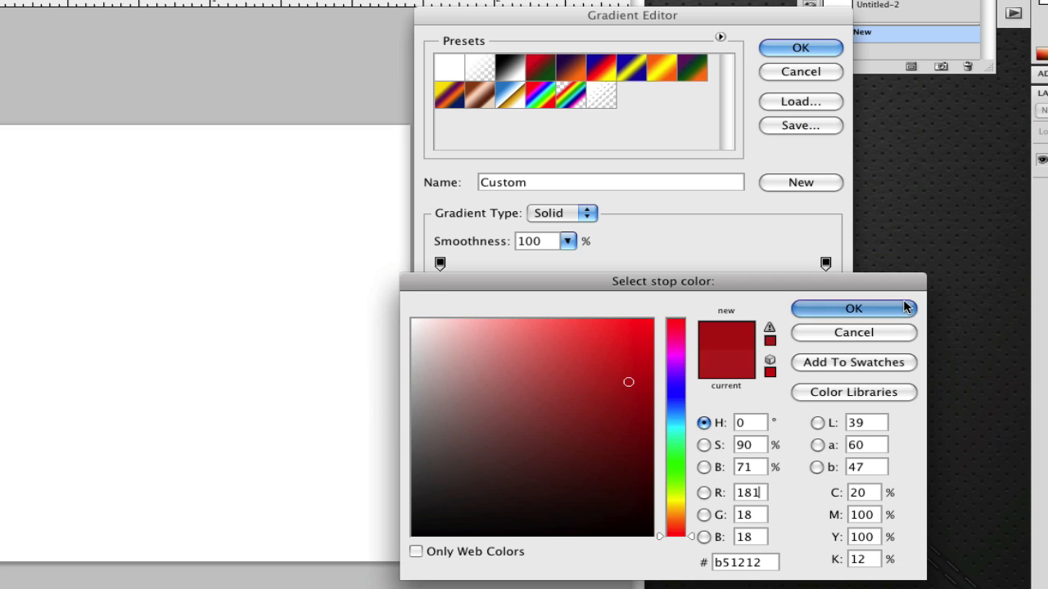
{"action": "left_click", "coordinate": [853, 308]}
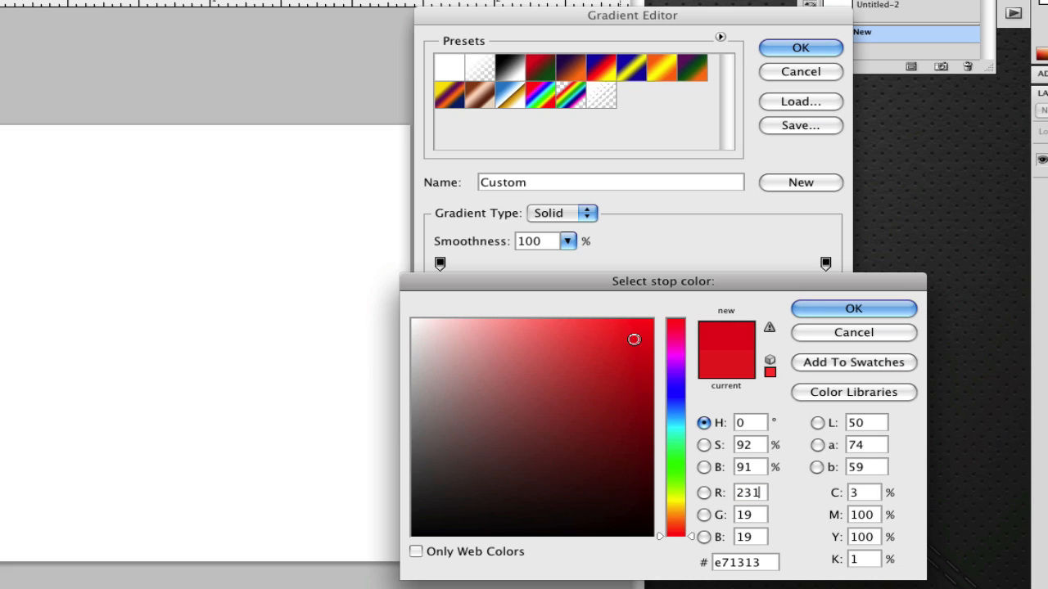
{"action": "left_click_drag", "start_coordinate": [634, 340], "coordinate": [653, 340]}
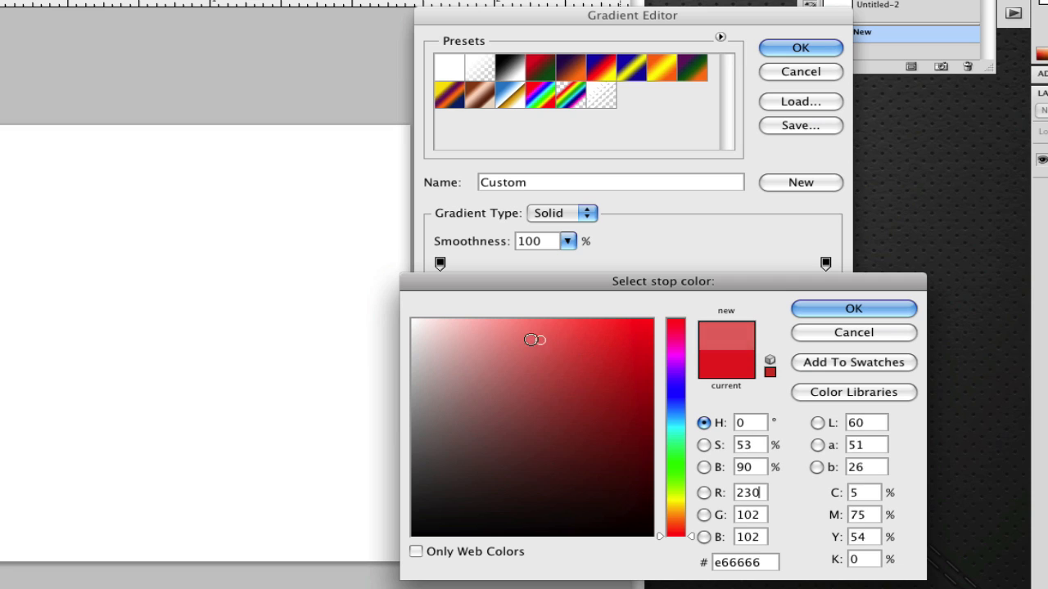
{"action": "left_click", "coordinate": [571, 349]}
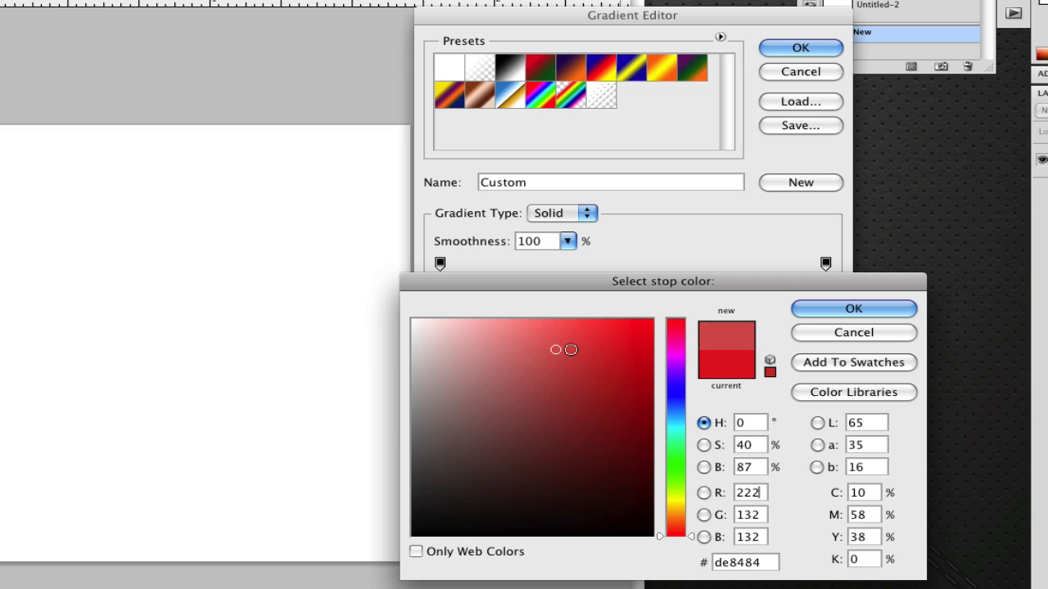
{"action": "left_click", "coordinate": [652, 345]}
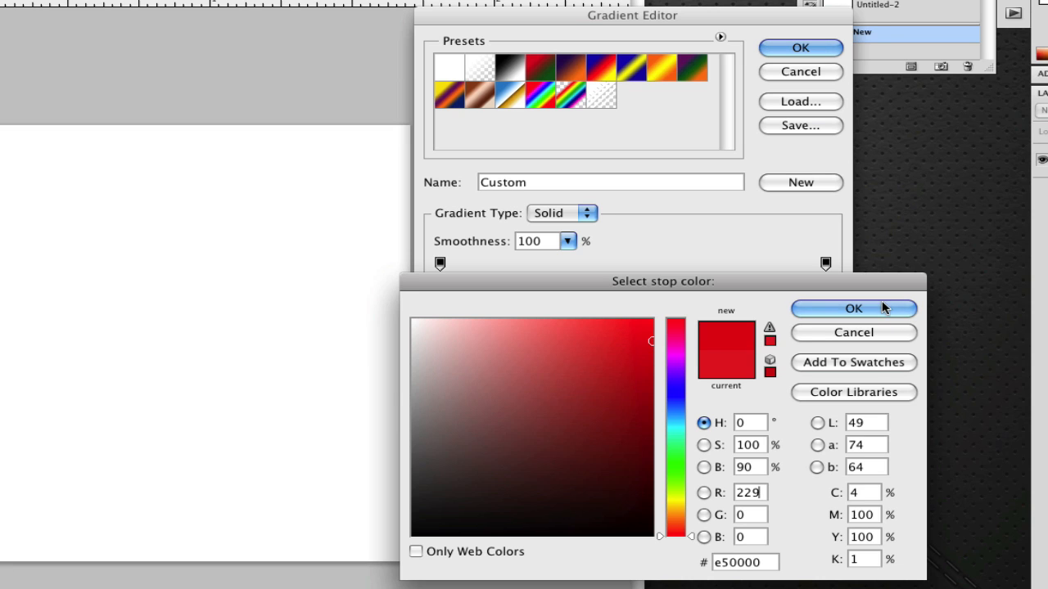
{"action": "left_click", "coordinate": [853, 309]}
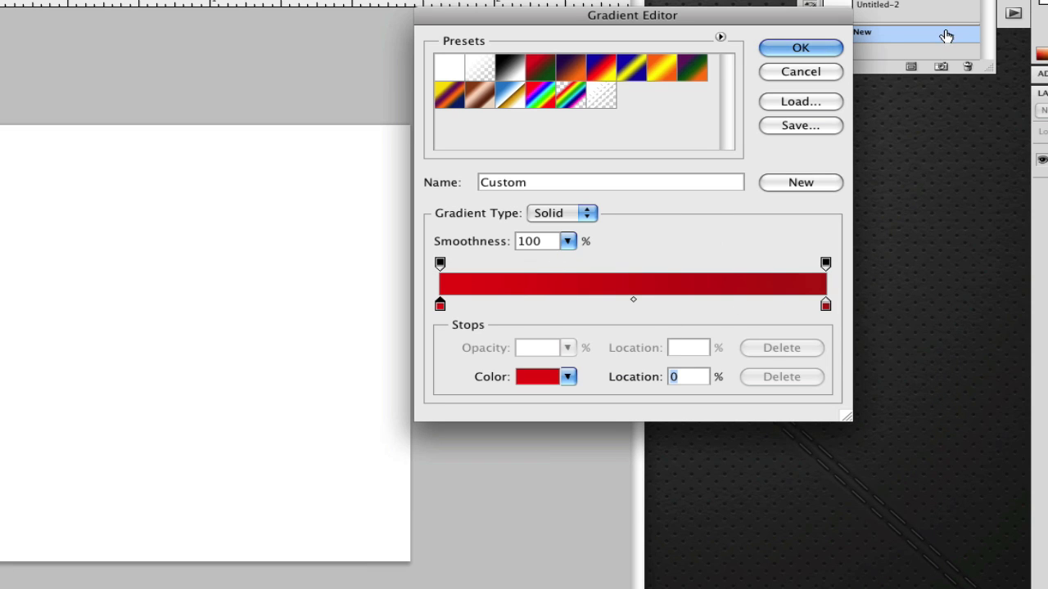
Step: Accept the red gradient and drag it diagonally from the canvas top toward the bottom
{"action": "left_click", "coordinate": [800, 46]}
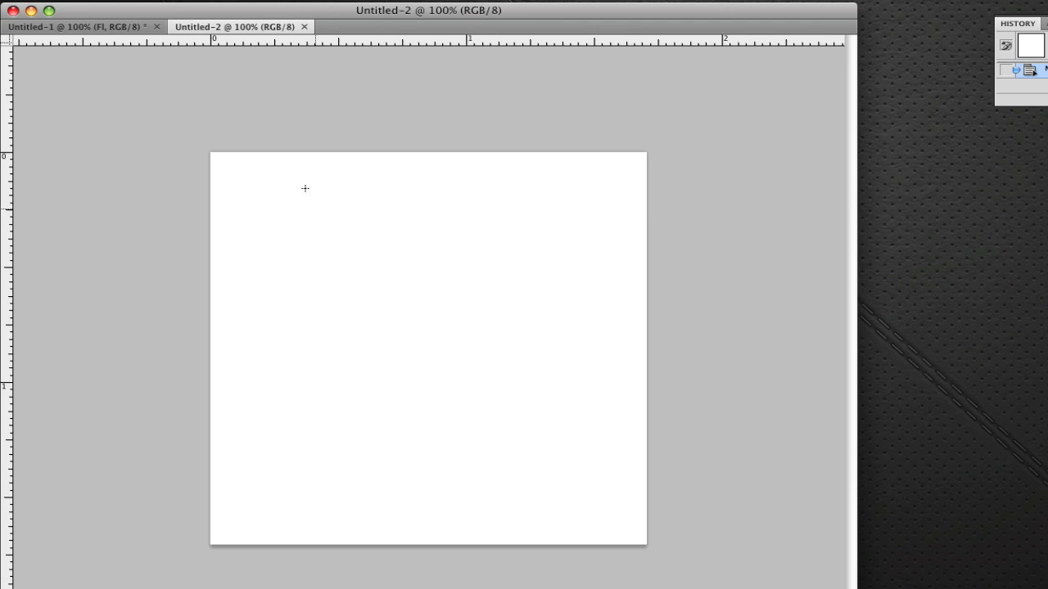
{"action": "mouse_move", "coordinate": [210, 150]}
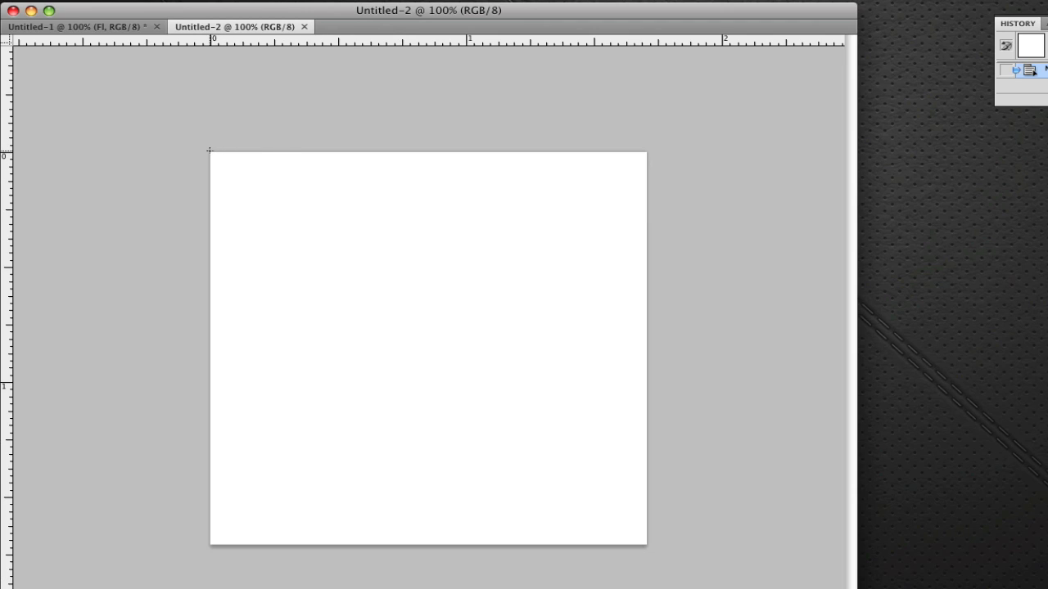
{"action": "mouse_move", "coordinate": [310, 150]}
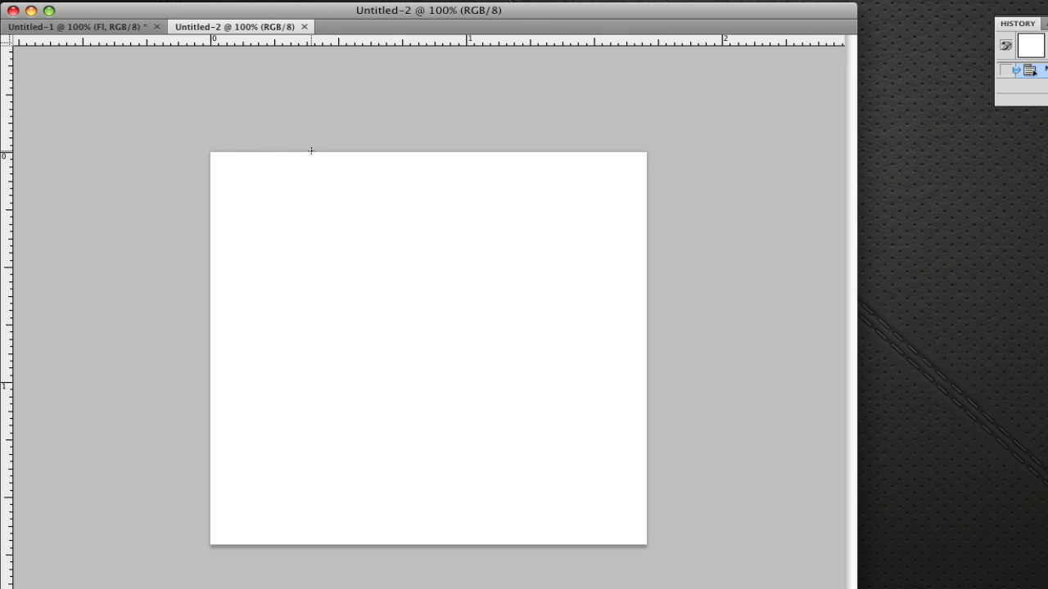
{"action": "left_click_drag", "start_coordinate": [305, 152], "coordinate": [465, 497]}
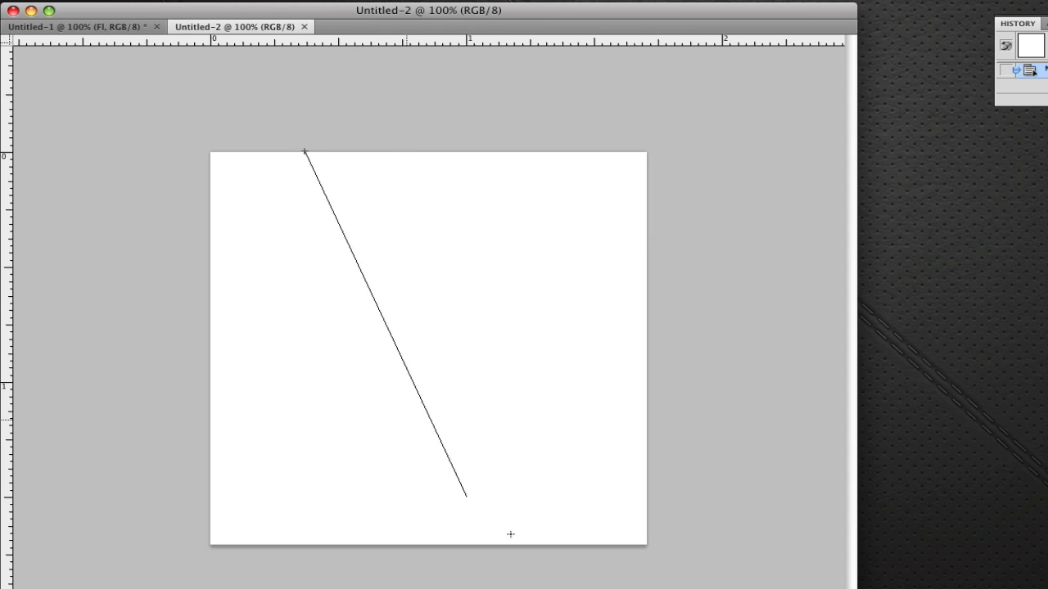
{"action": "left_click_drag", "start_coordinate": [467, 495], "coordinate": [436, 530]}
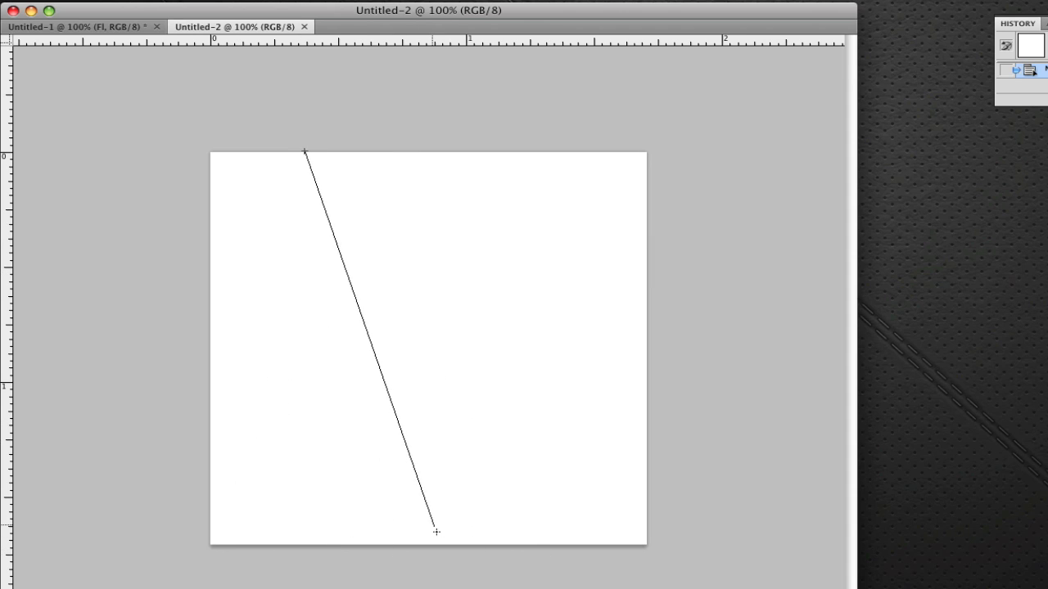
{"action": "left_click_drag", "start_coordinate": [436, 532], "coordinate": [486, 548]}
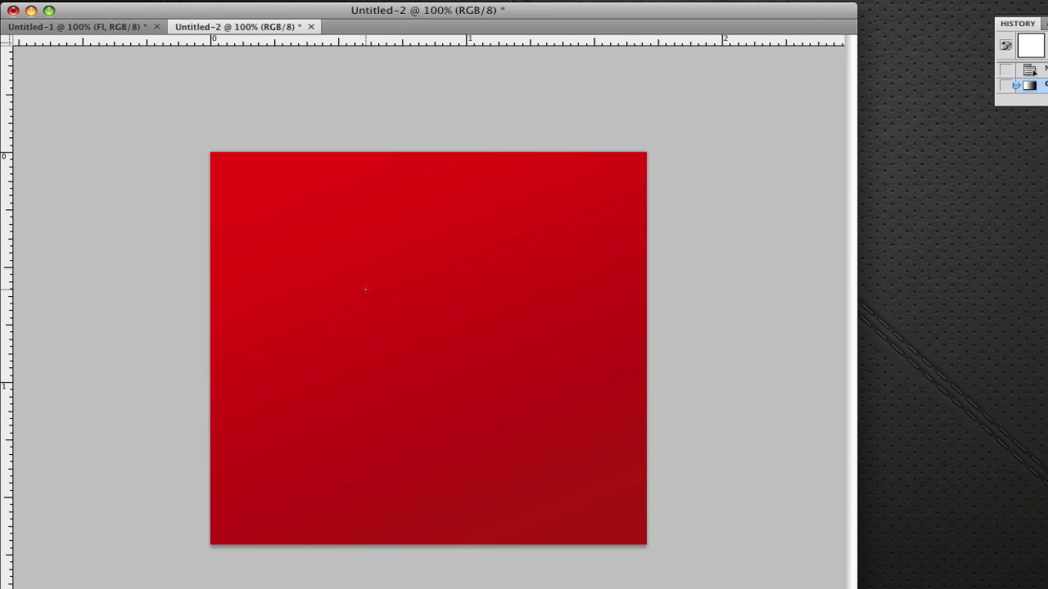
{"action": "mouse_move", "coordinate": [361, 227]}
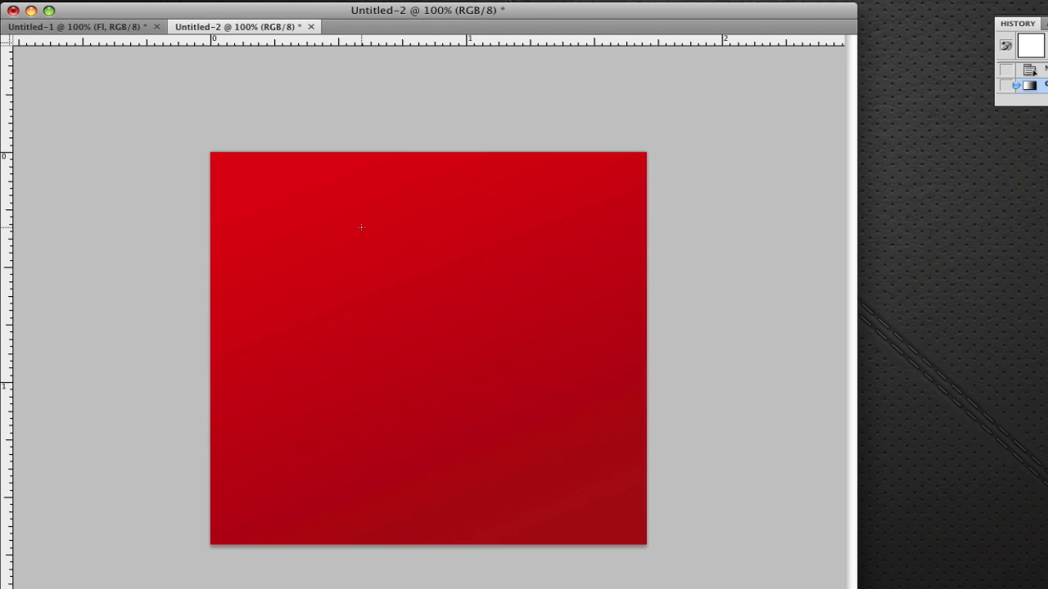
{"action": "mouse_move", "coordinate": [582, 257]}
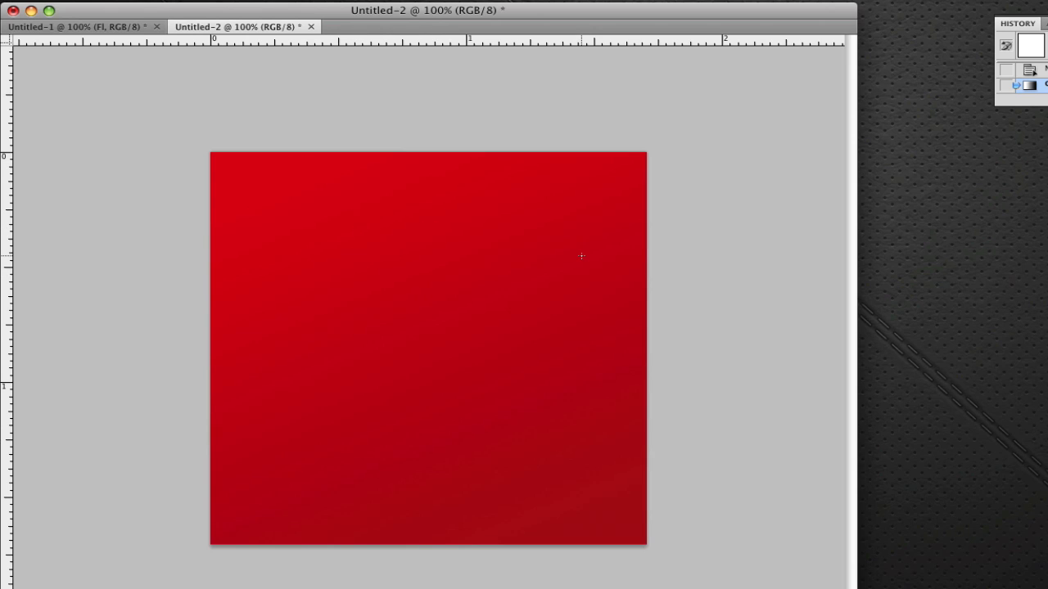
{"action": "mouse_move", "coordinate": [258, 158]}
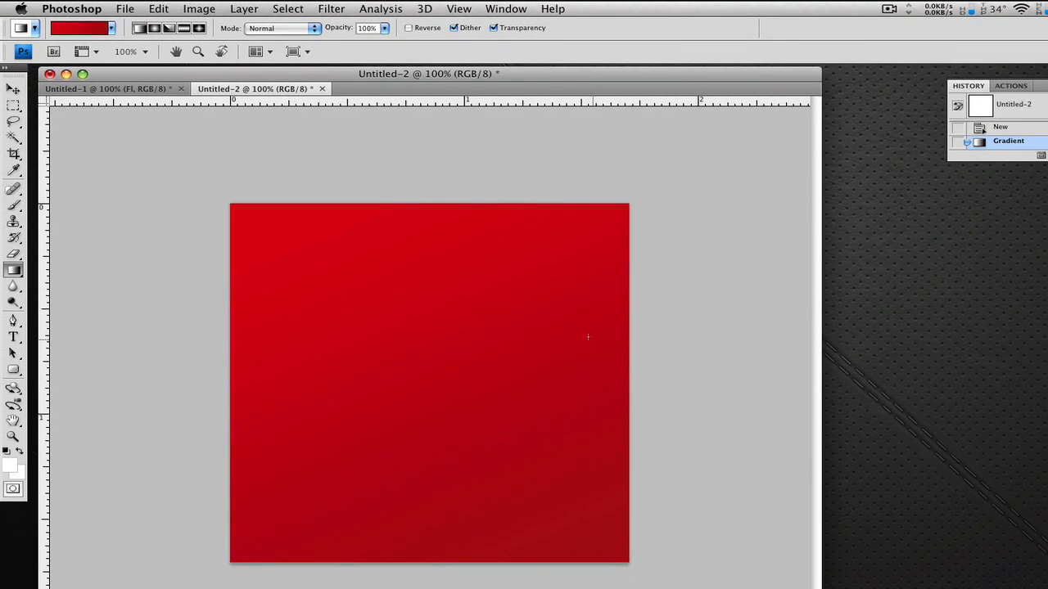
{"action": "mouse_move", "coordinate": [513, 347]}
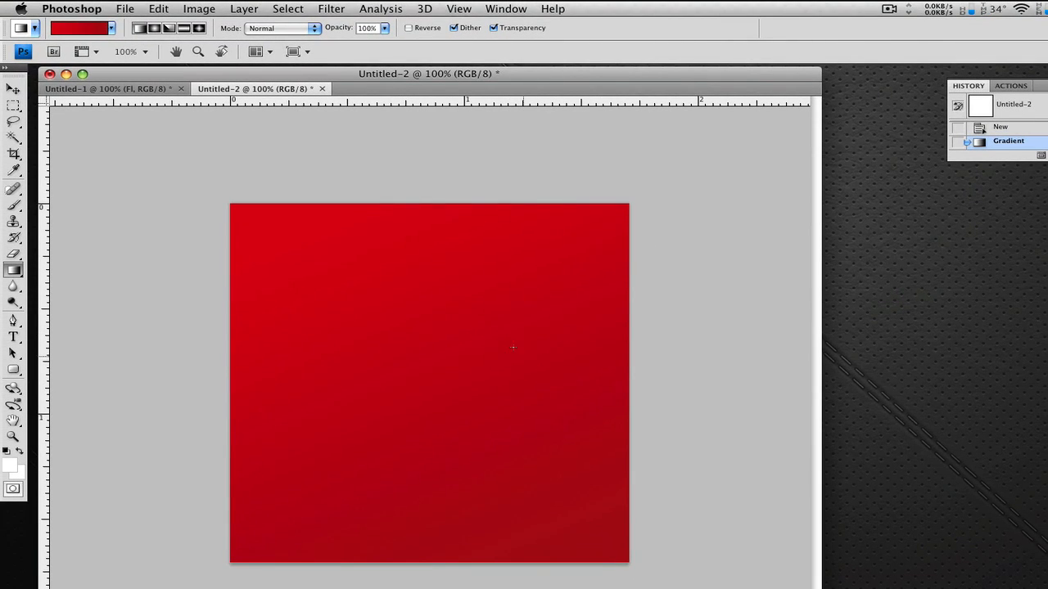
Step: Add the text 'Fl' on the red square with the Type tool
{"action": "left_click", "coordinate": [14, 336]}
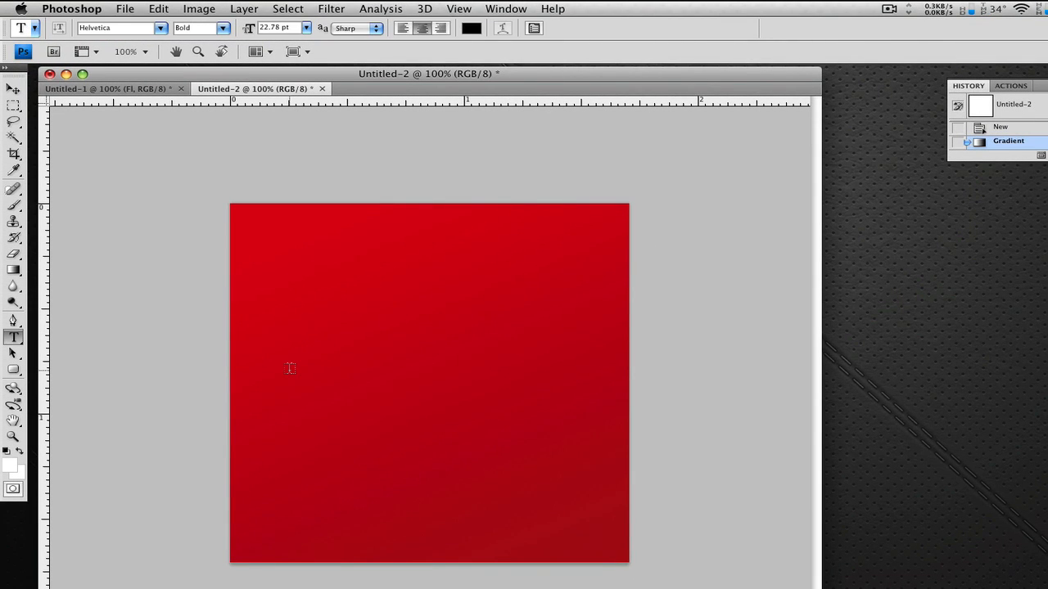
{"action": "mouse_move", "coordinate": [280, 374]}
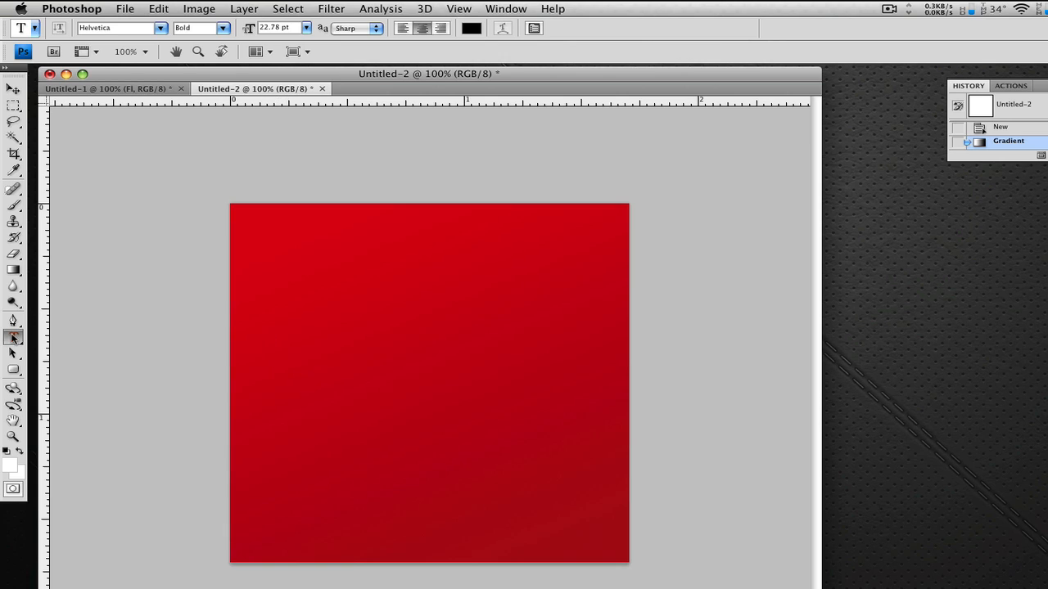
{"action": "left_click", "coordinate": [13, 337]}
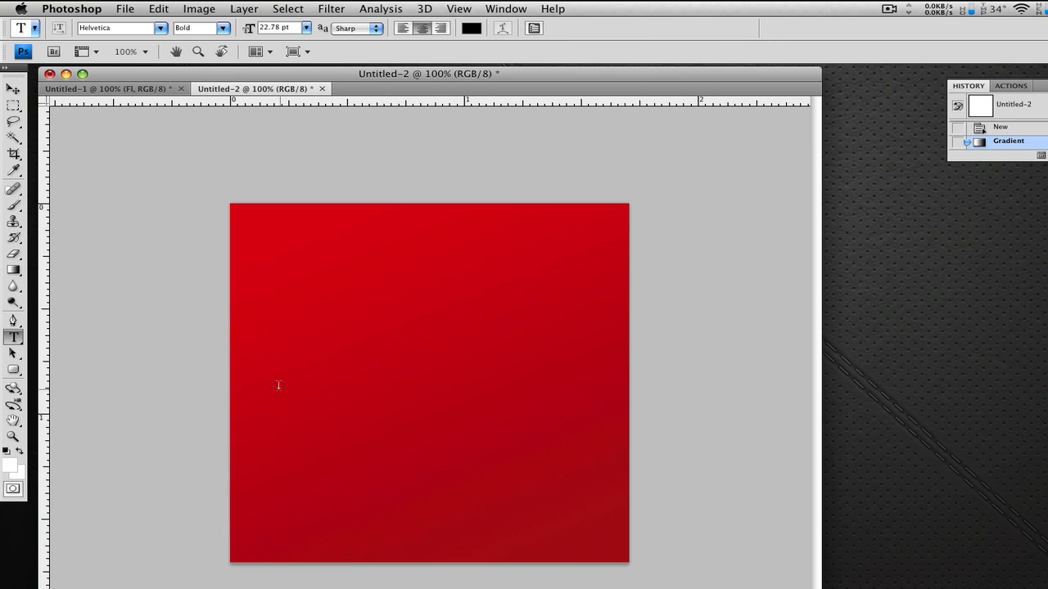
{"action": "left_click", "coordinate": [270, 380]}
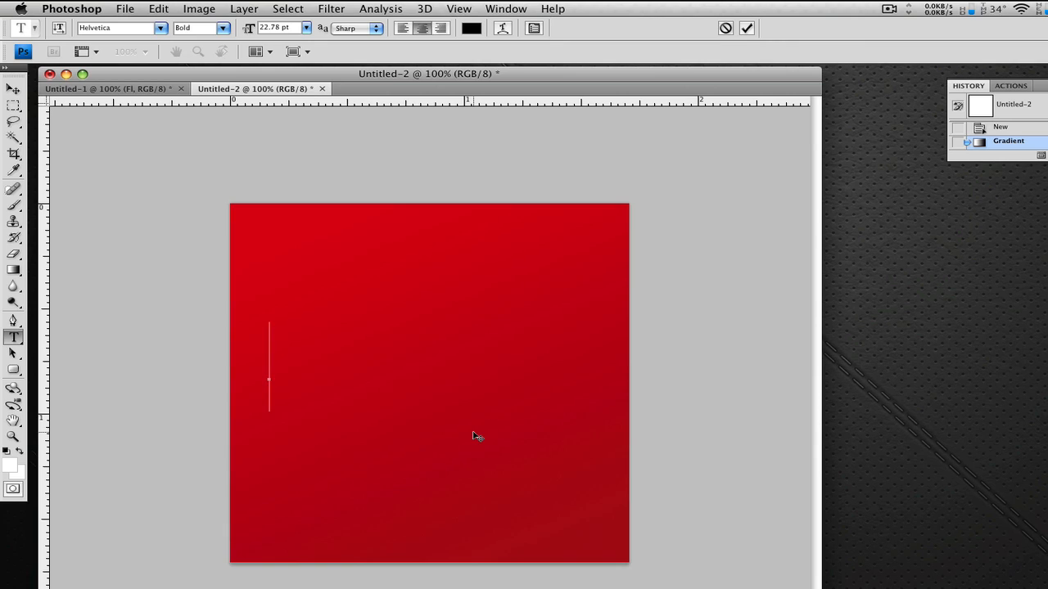
{"action": "type", "text": "Fl"}
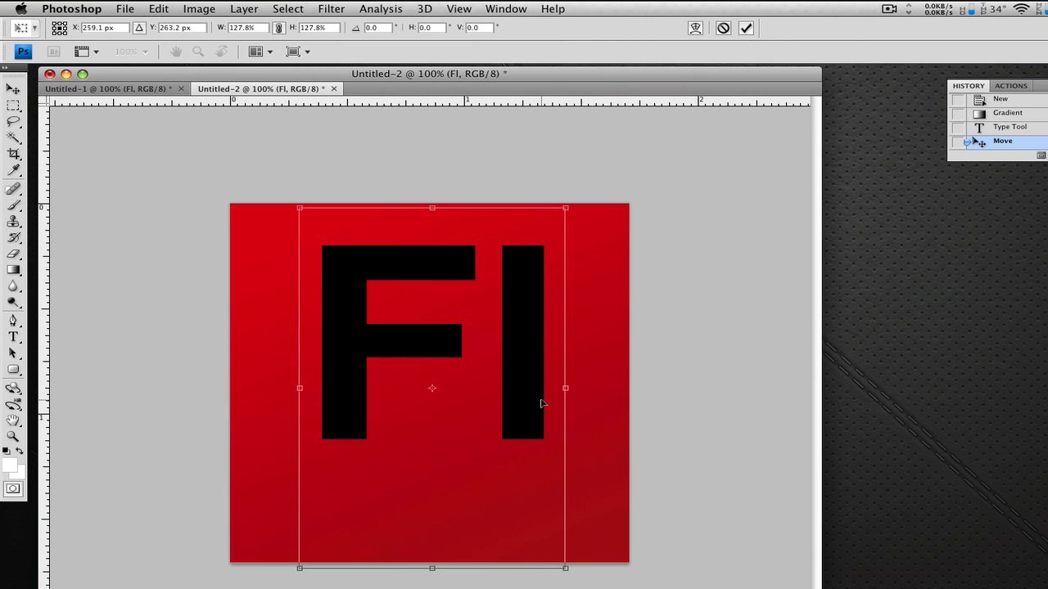
Step: Scale the Fl text to about 149% and position it to fill the square
{"action": "left_click_drag", "start_coordinate": [565, 387], "coordinate": [574, 387]}
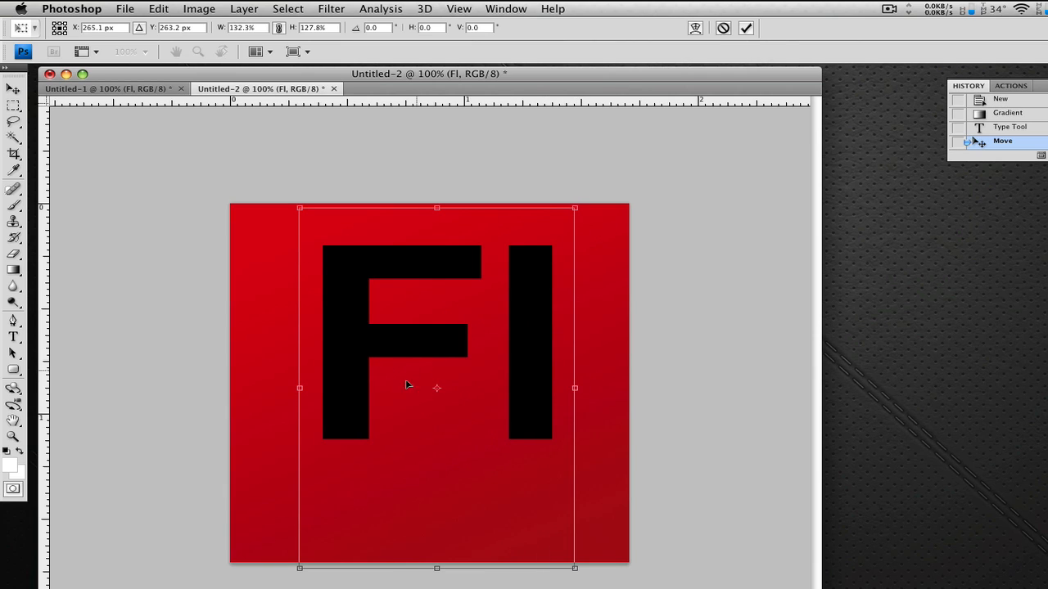
{"action": "mouse_move", "coordinate": [501, 252]}
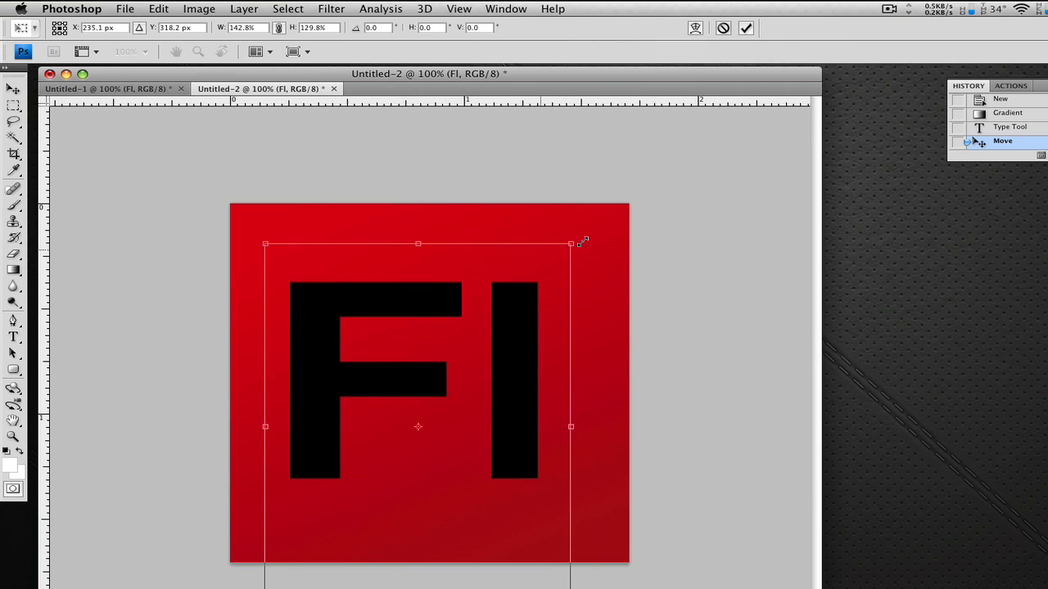
{"action": "left_click_drag", "start_coordinate": [571, 244], "coordinate": [541, 249]}
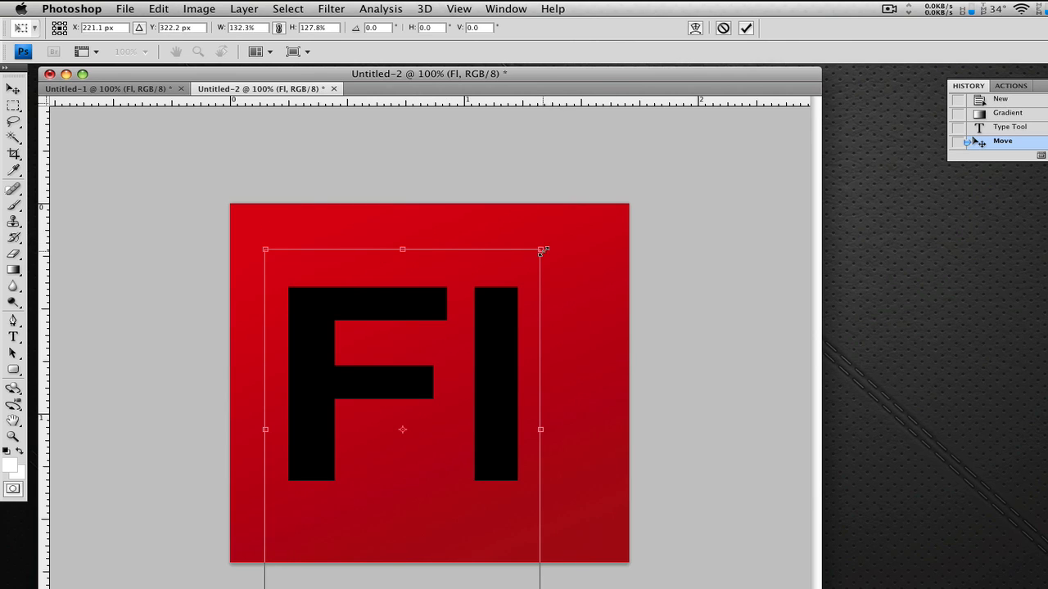
{"action": "left_click_drag", "start_coordinate": [541, 249], "coordinate": [591, 207]}
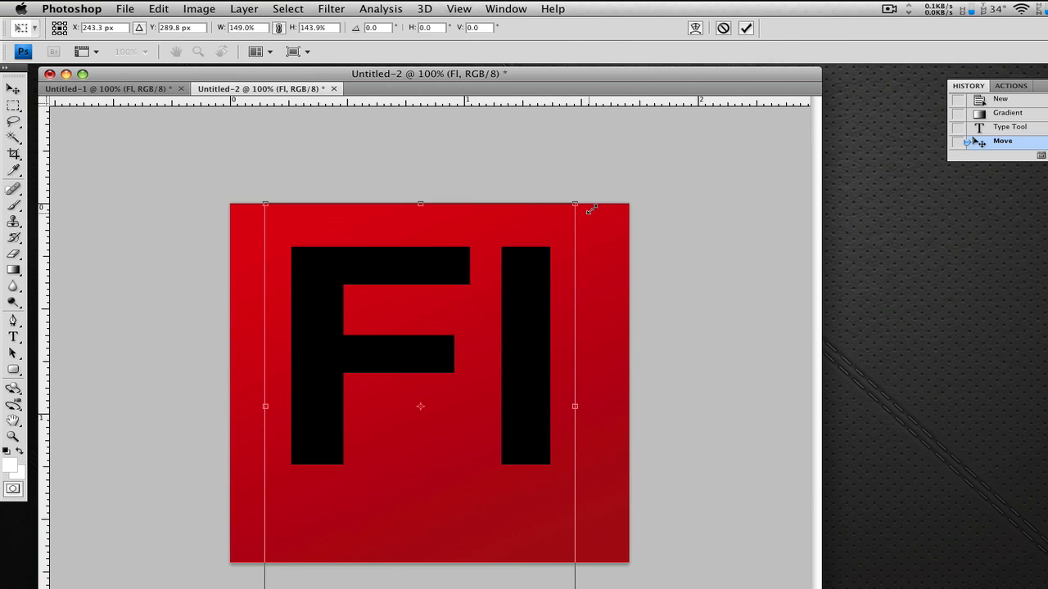
{"action": "left_click_drag", "start_coordinate": [575, 205], "coordinate": [559, 242]}
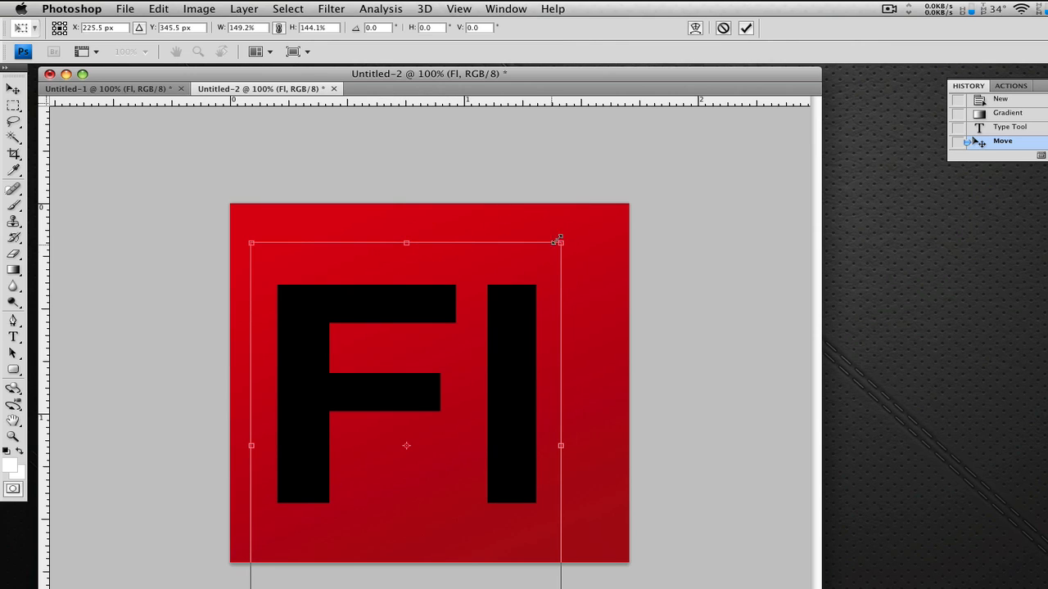
{"action": "left_click_drag", "start_coordinate": [407, 243], "coordinate": [407, 125]}
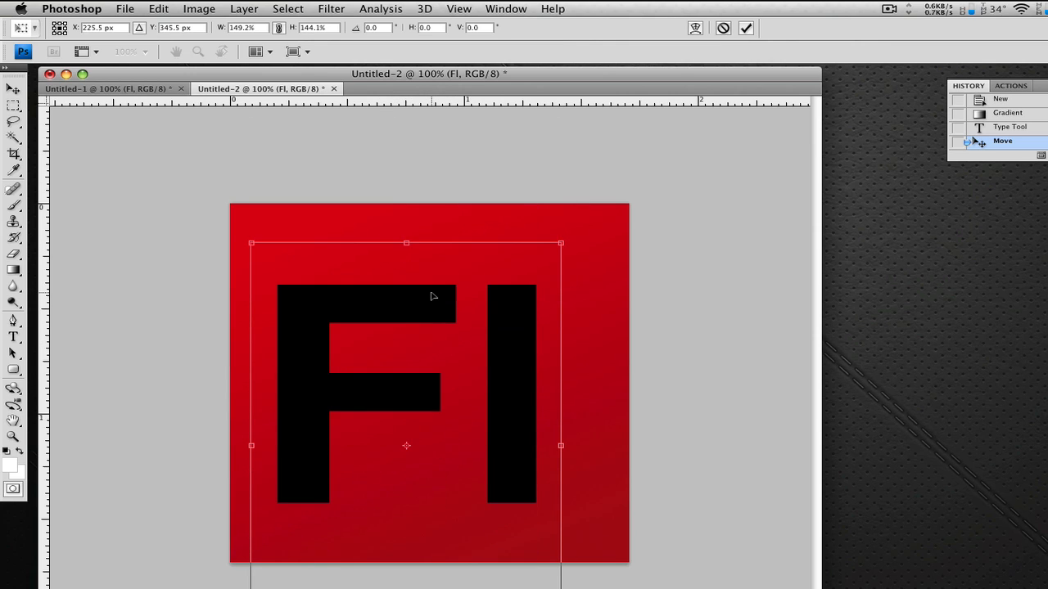
{"action": "mouse_move", "coordinate": [540, 273]}
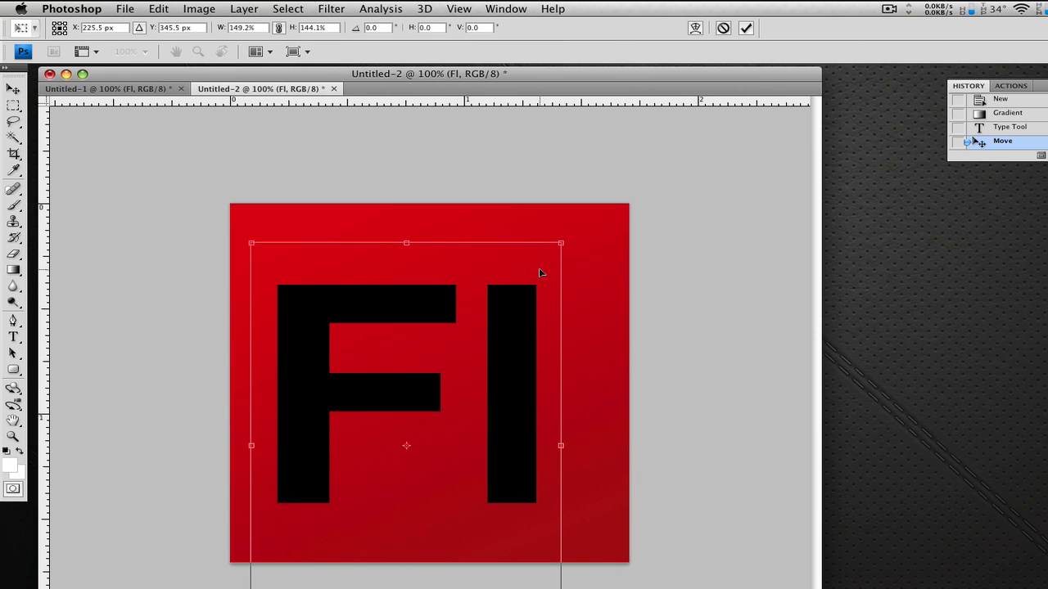
{"action": "left_click_drag", "start_coordinate": [560, 242], "coordinate": [564, 237]}
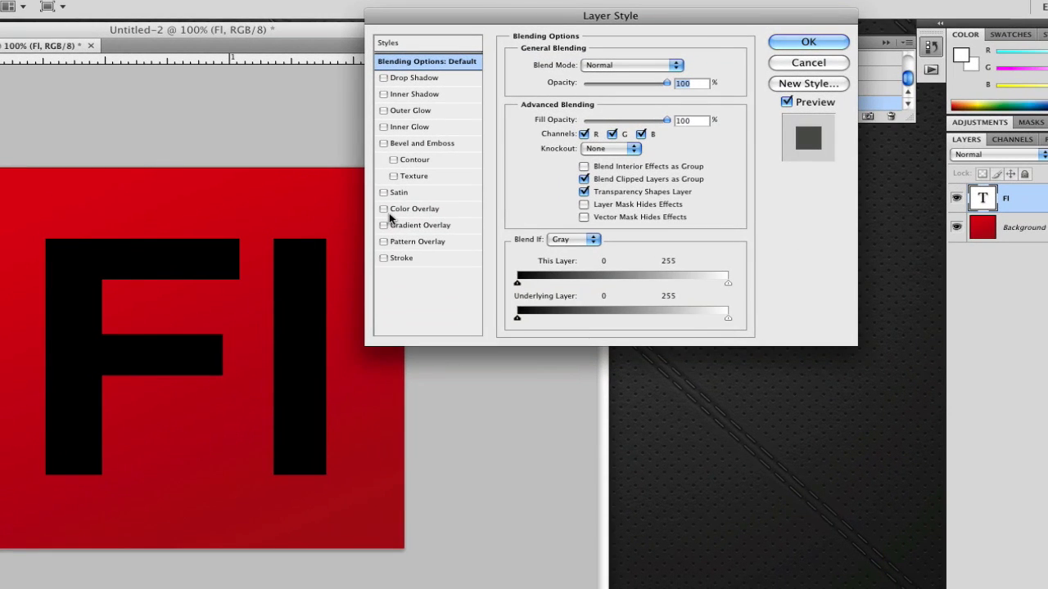
Step: Enable Color Overlay on the Fl layer with colour #202020
{"action": "left_click", "coordinate": [383, 208]}
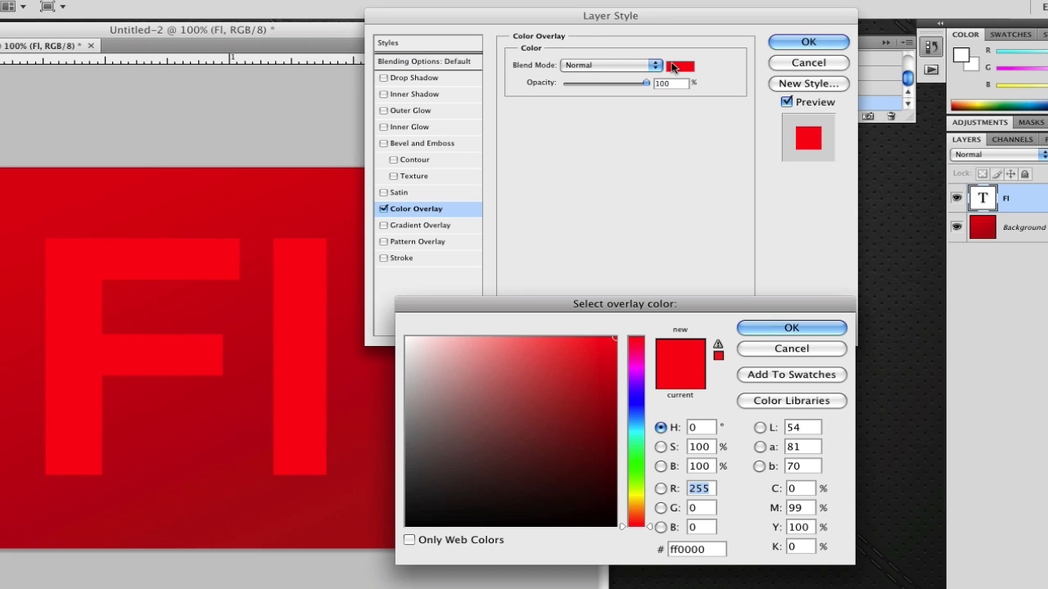
{"action": "left_click", "coordinate": [406, 493]}
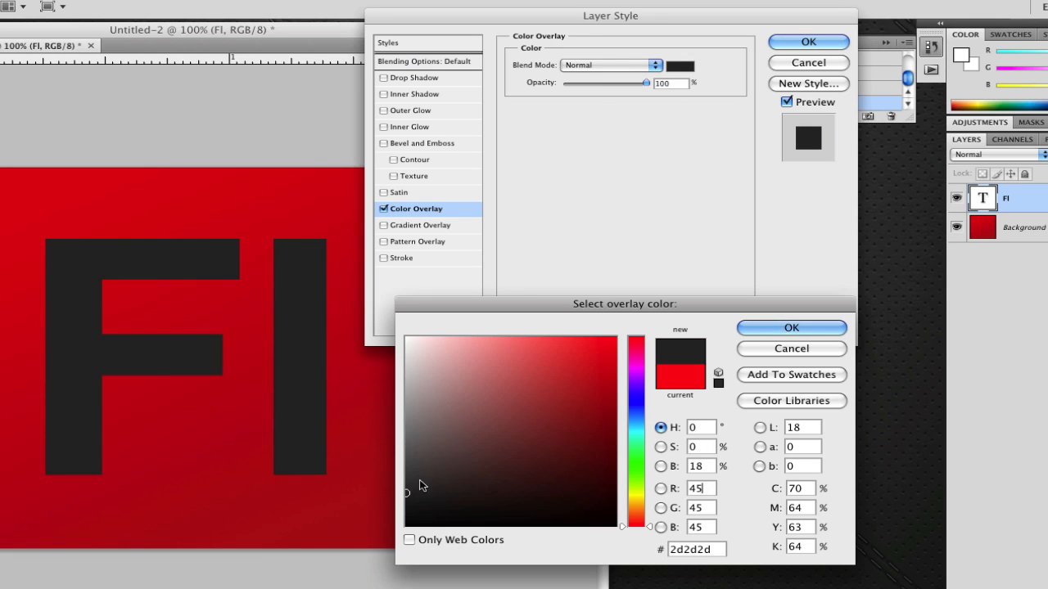
{"action": "left_click_drag", "start_coordinate": [407, 494], "coordinate": [393, 498]}
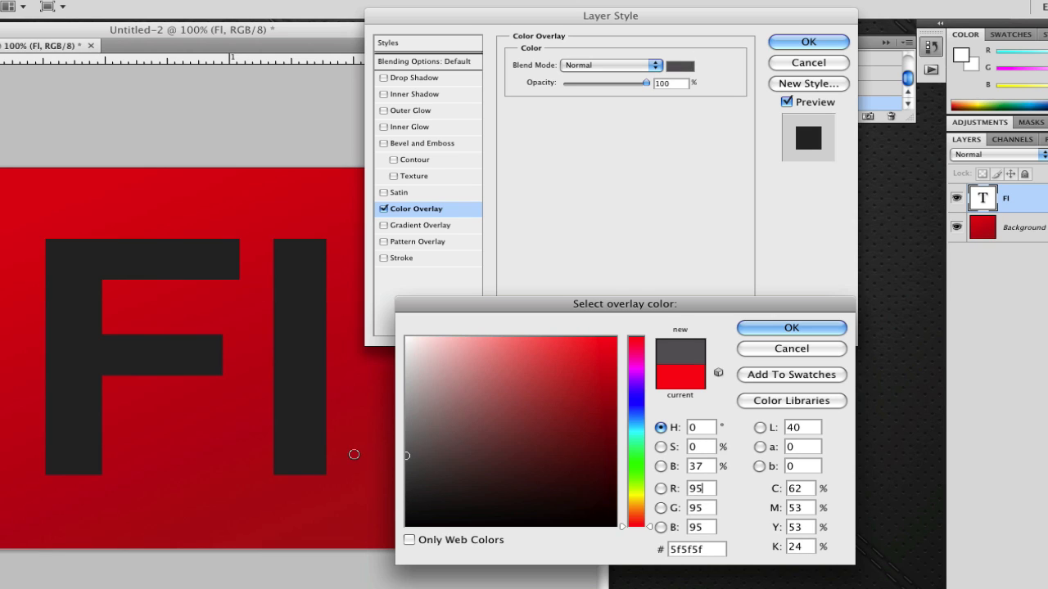
{"action": "left_click", "coordinate": [406, 504]}
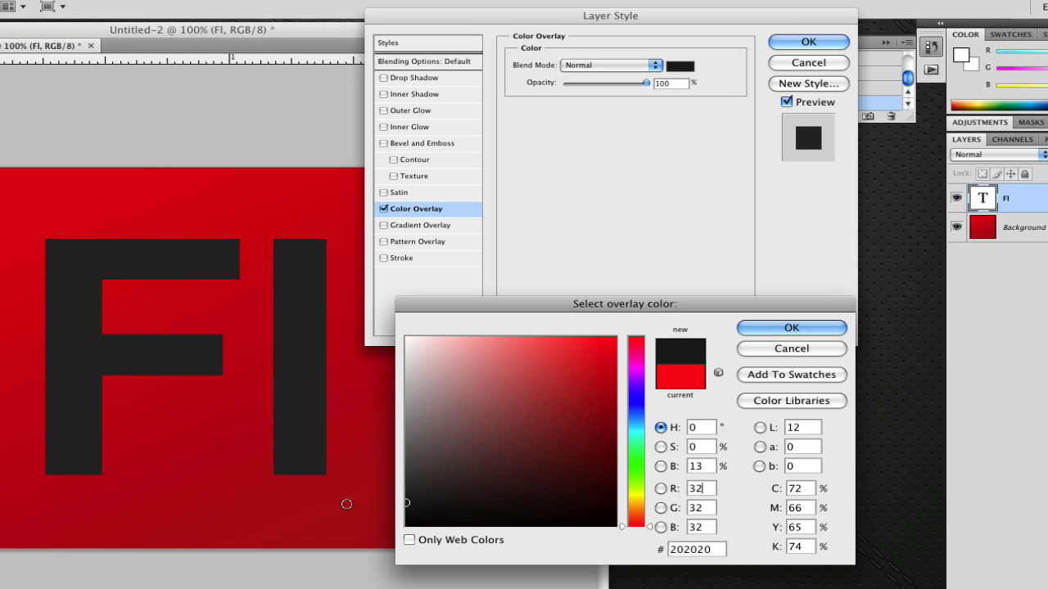
{"action": "left_click", "coordinate": [406, 514]}
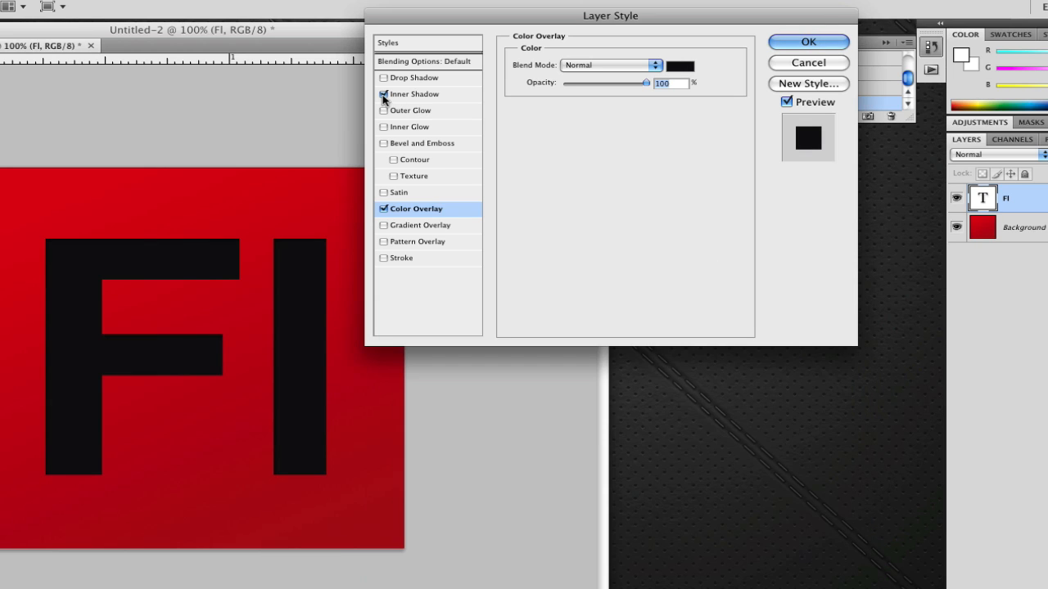
{"action": "mouse_move", "coordinate": [383, 95]}
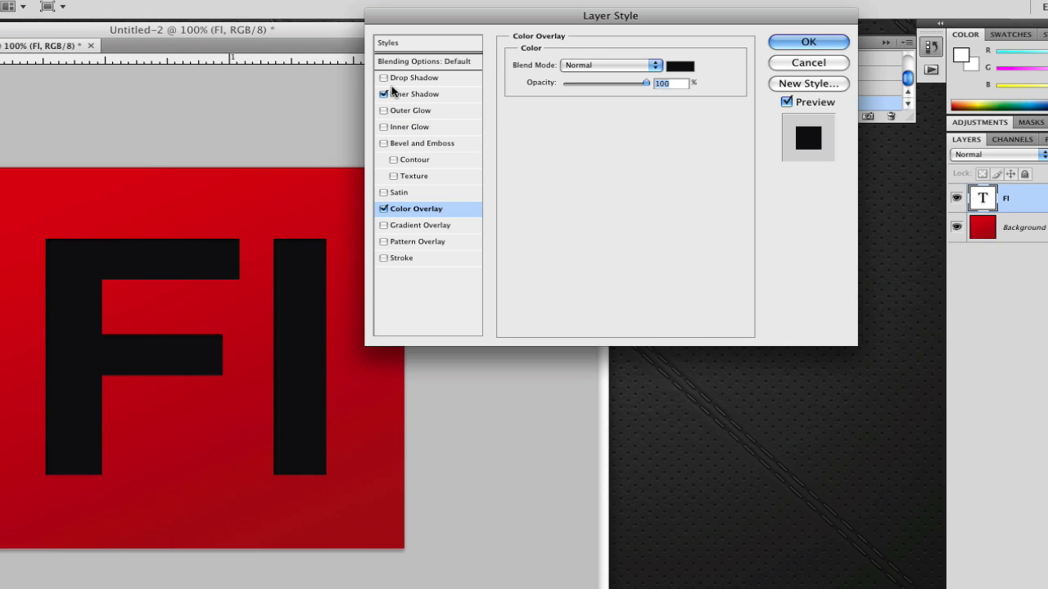
Step: Enable Inner Shadow with black colour, Normal blend mode and 16 px size
{"action": "left_click", "coordinate": [416, 93]}
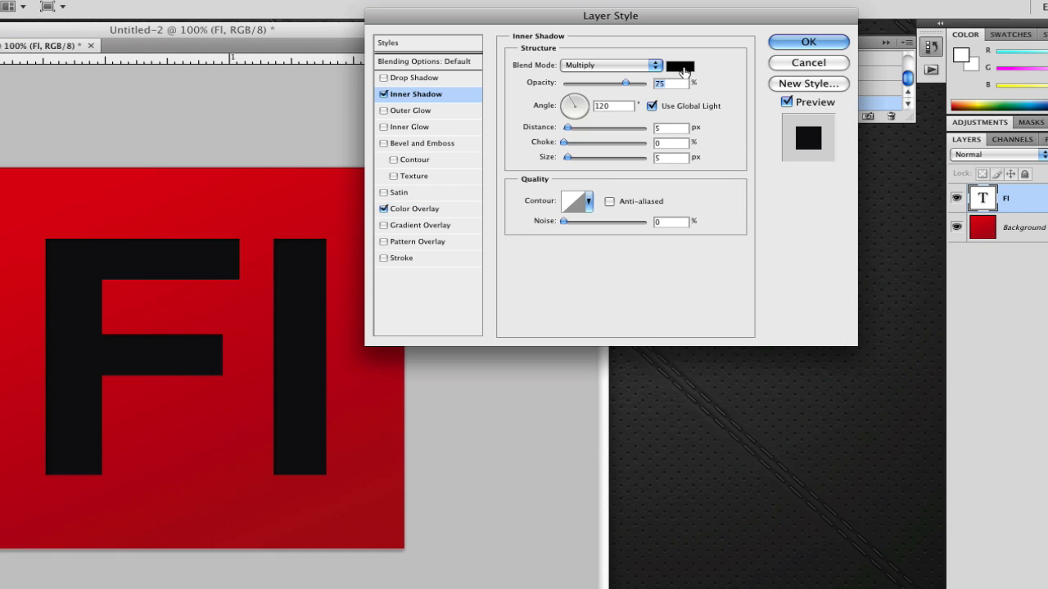
{"action": "mouse_move", "coordinate": [683, 67]}
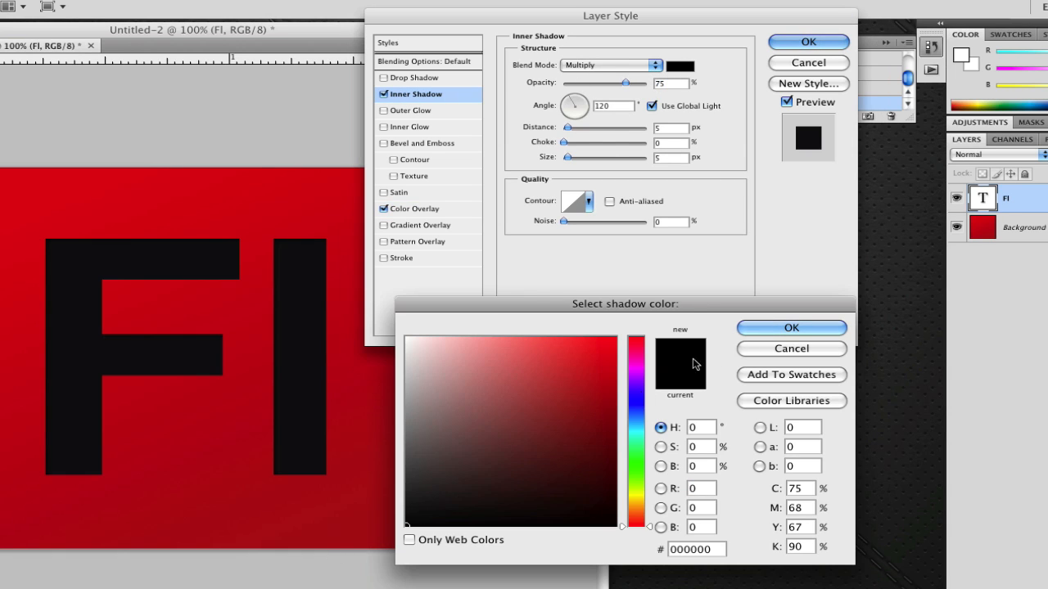
{"action": "left_click", "coordinate": [791, 328]}
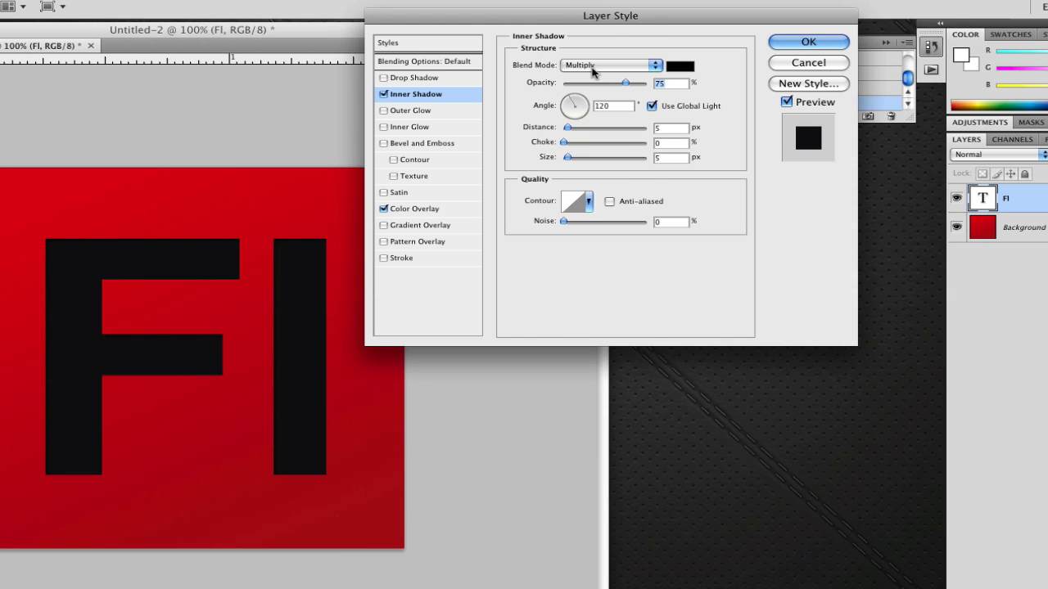
{"action": "left_click", "coordinate": [610, 65]}
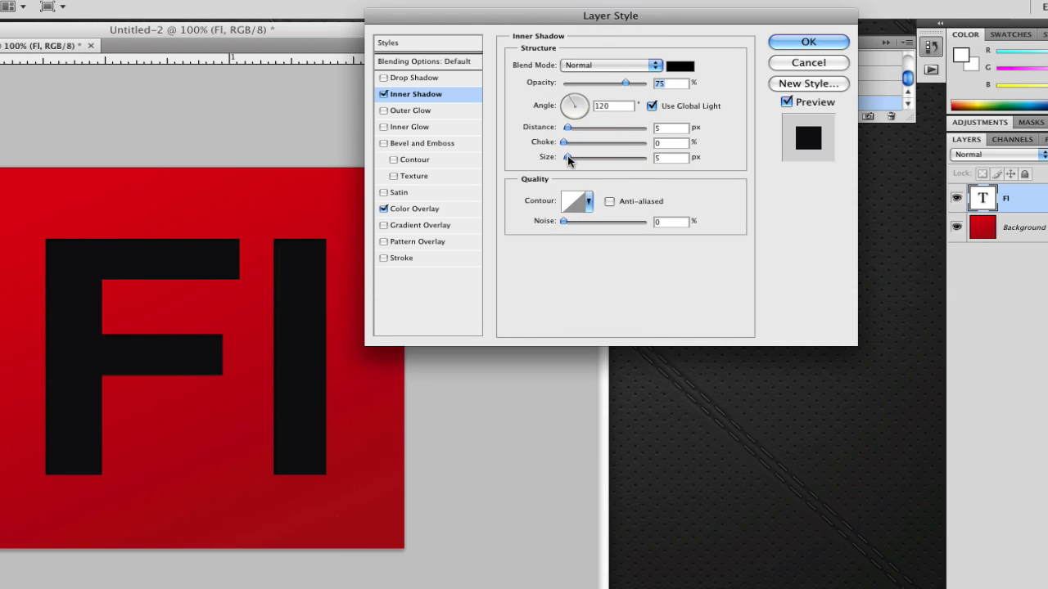
{"action": "left_click_drag", "start_coordinate": [566, 157], "coordinate": [589, 158]}
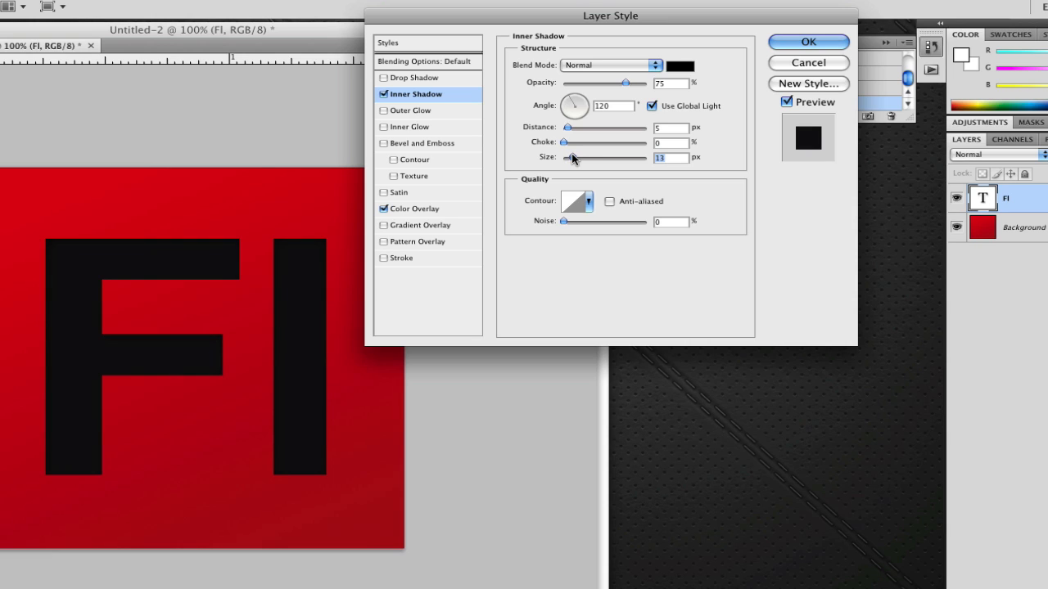
{"action": "left_click_drag", "start_coordinate": [573, 157], "coordinate": [578, 157]}
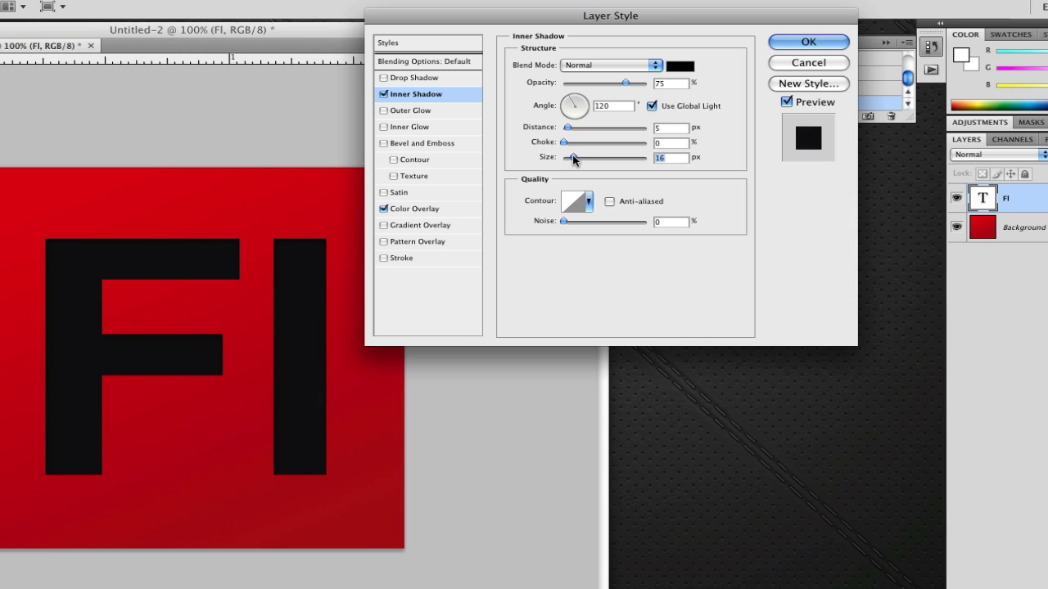
{"action": "left_click_drag", "start_coordinate": [572, 157], "coordinate": [562, 158]}
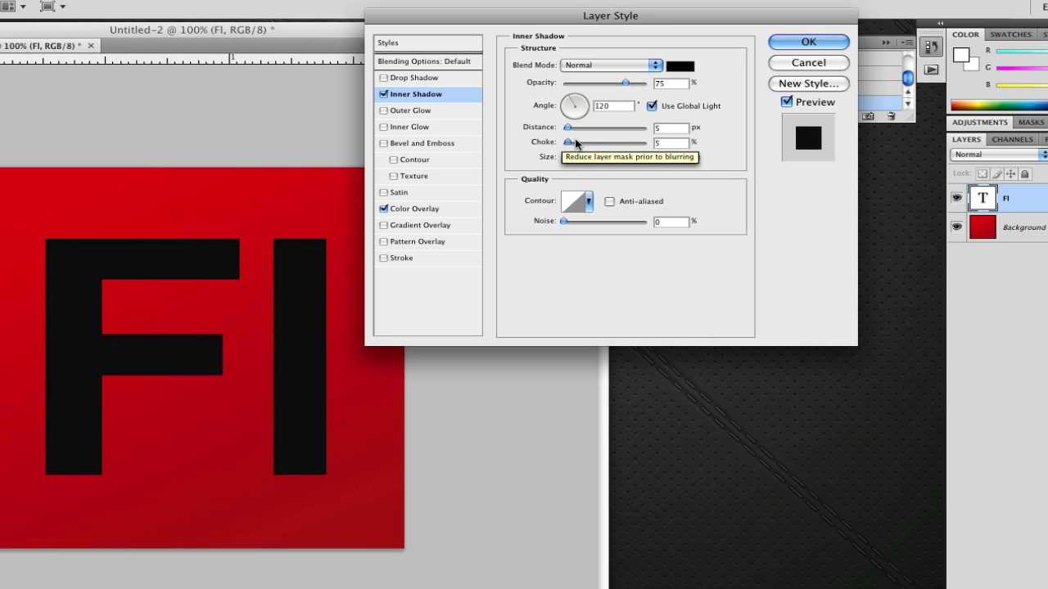
Step: Set the inner shadow choke to 12% and distance to about 1 px, then apply the style
{"action": "left_click_drag", "start_coordinate": [568, 142], "coordinate": [589, 142]}
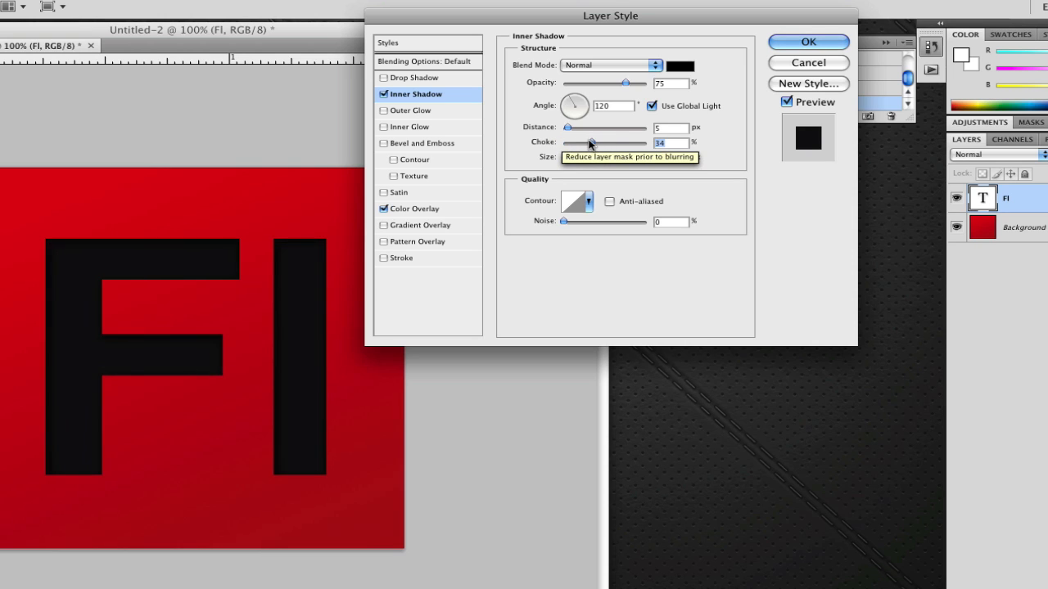
{"action": "left_click_drag", "start_coordinate": [589, 142], "coordinate": [575, 143]}
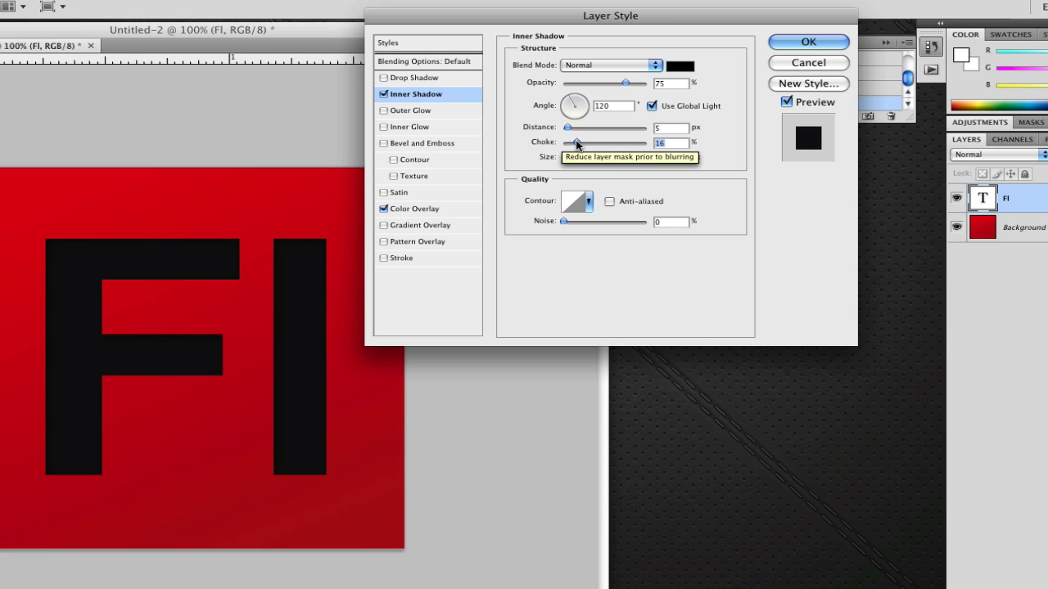
{"action": "left_click_drag", "start_coordinate": [573, 141], "coordinate": [570, 142]}
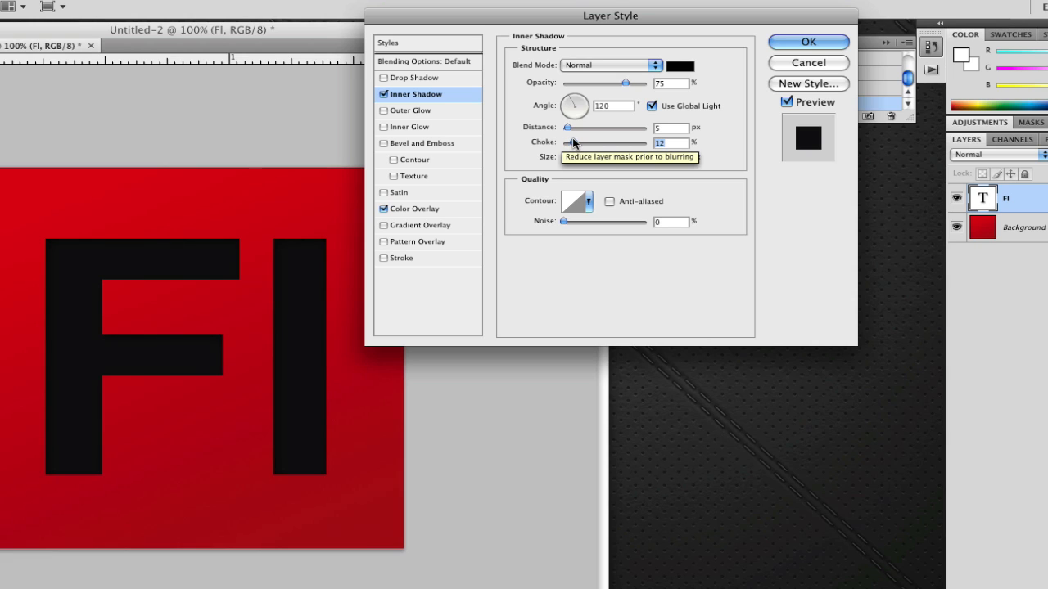
{"action": "left_click_drag", "start_coordinate": [567, 128], "coordinate": [565, 128]}
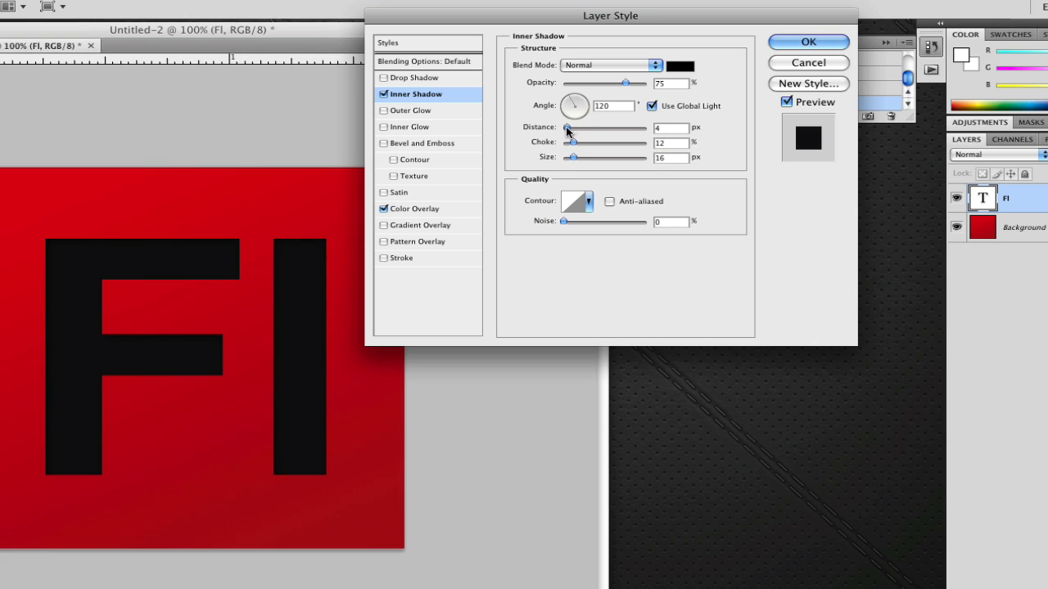
{"action": "left_click_drag", "start_coordinate": [567, 128], "coordinate": [607, 128]}
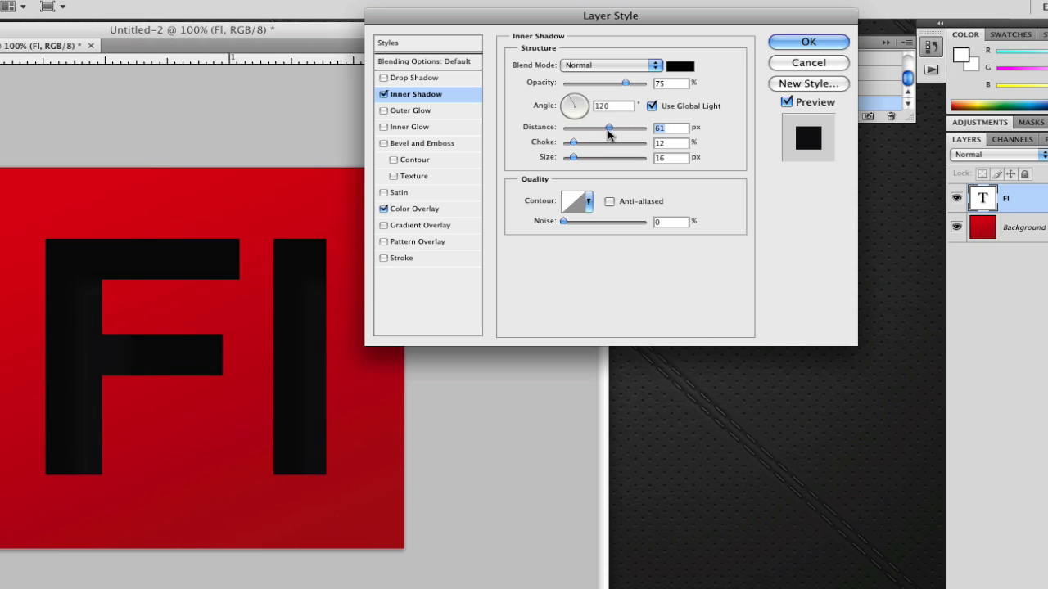
{"action": "left_click_drag", "start_coordinate": [608, 129], "coordinate": [562, 129]}
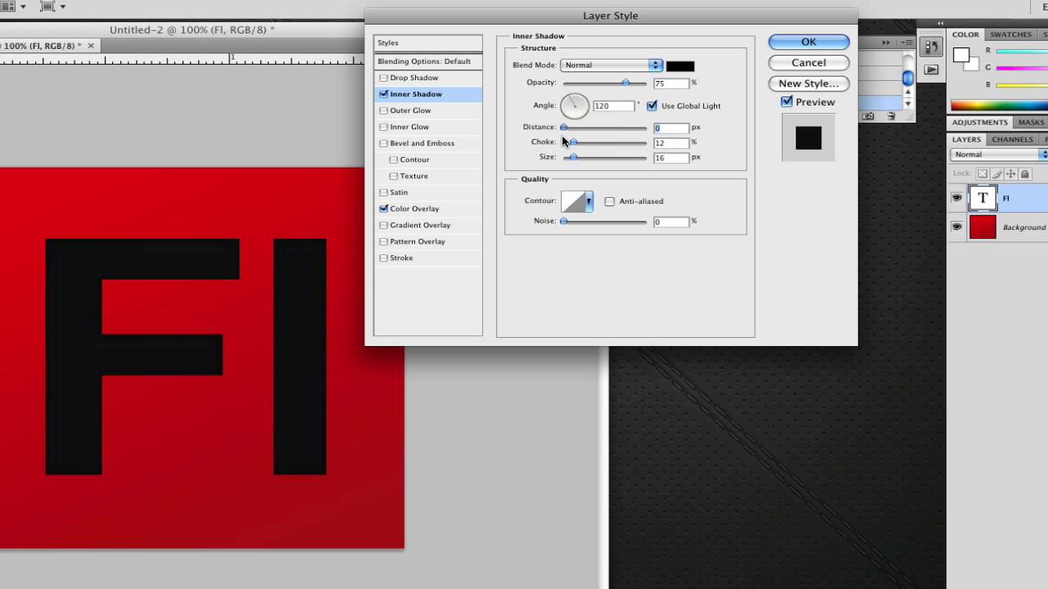
{"action": "left_click_drag", "start_coordinate": [563, 128], "coordinate": [572, 128]}
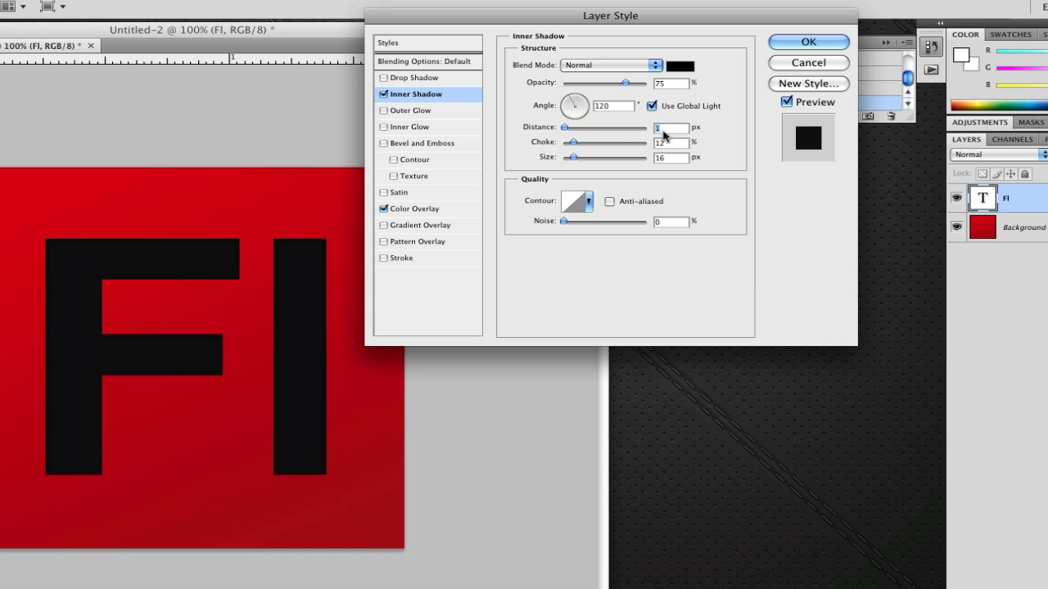
{"action": "left_click", "coordinate": [808, 42]}
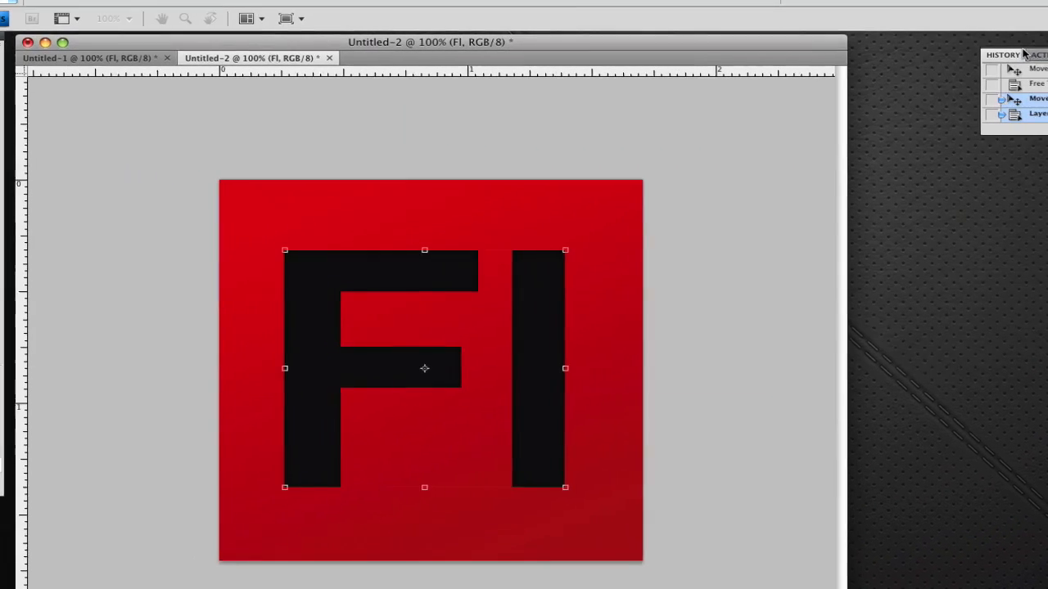